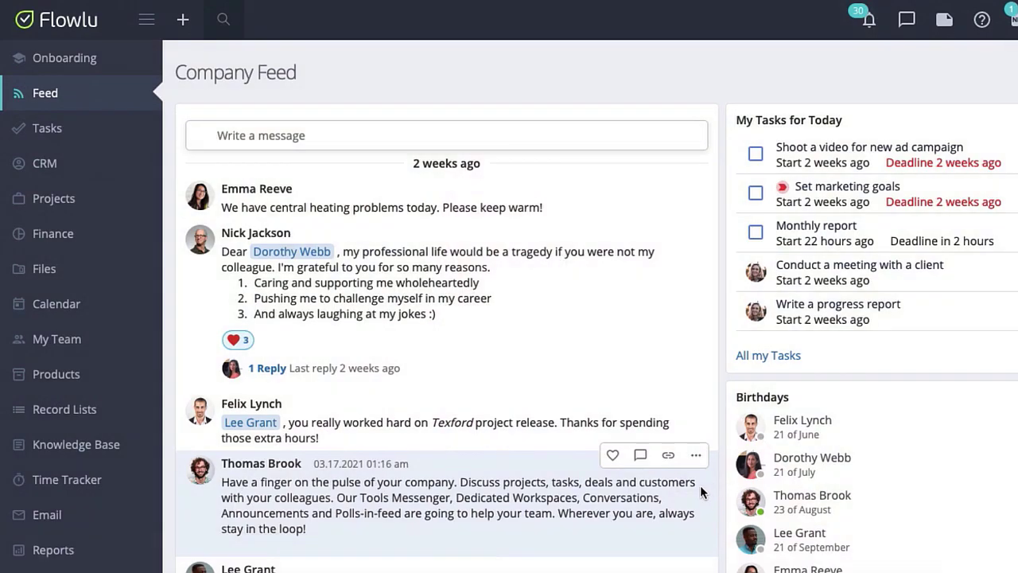
# Go to CRM > Opportunities board, then into the account's main settings.
pyautogui.click(45, 162)
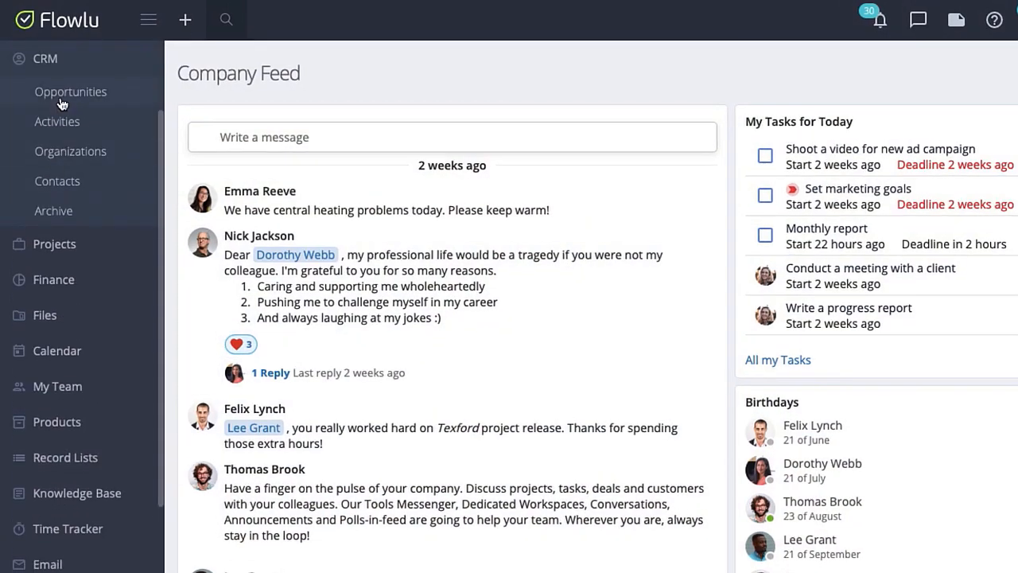
pyautogui.click(70, 90)
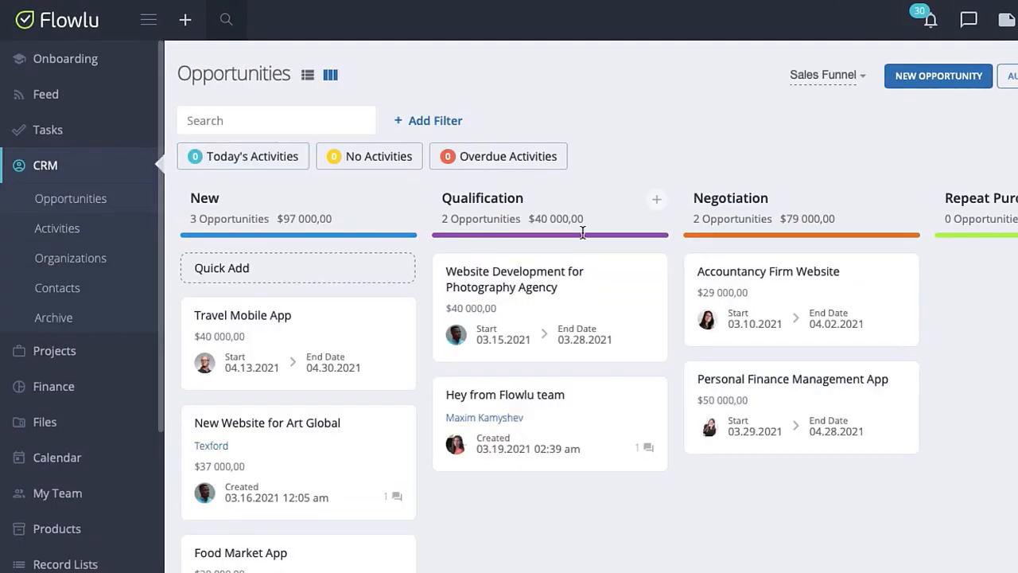
pyautogui.click(938, 76)
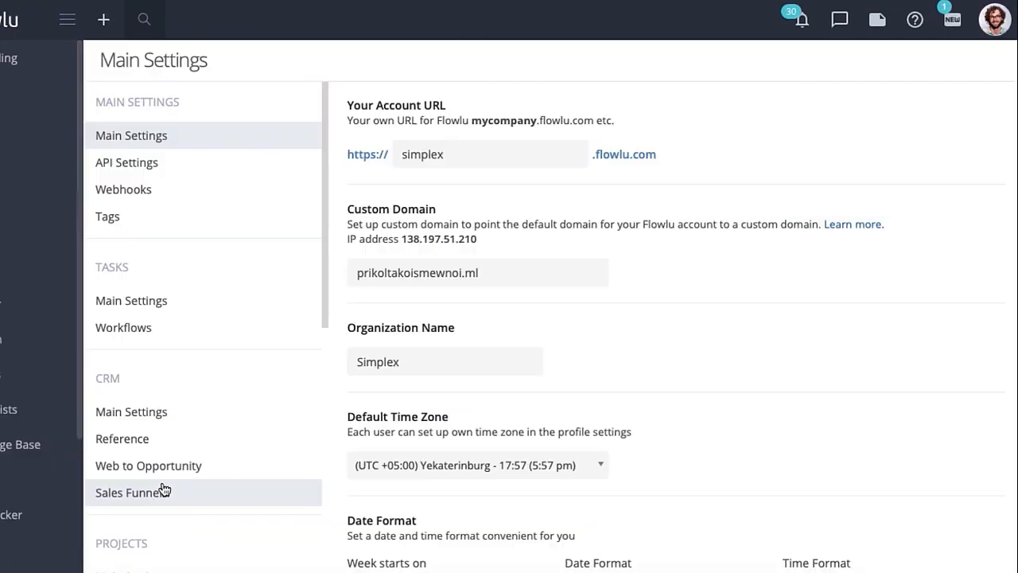
# In CRM settings, view the Sales Funnel's stages: New, Qualification, Negotiation, Repeat Purchase, Repeat Customer.
pyautogui.click(130, 494)
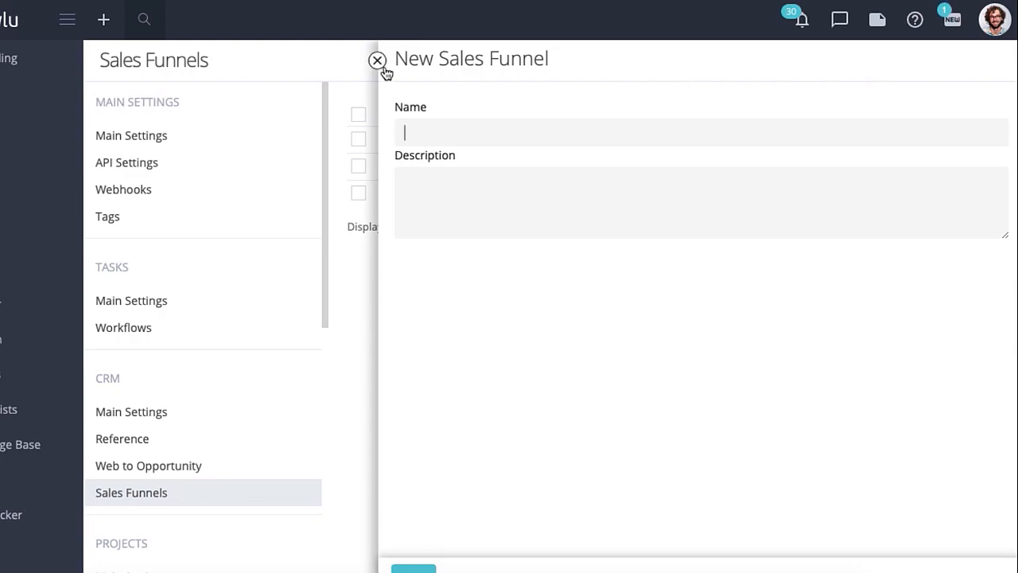
pyautogui.click(372, 62)
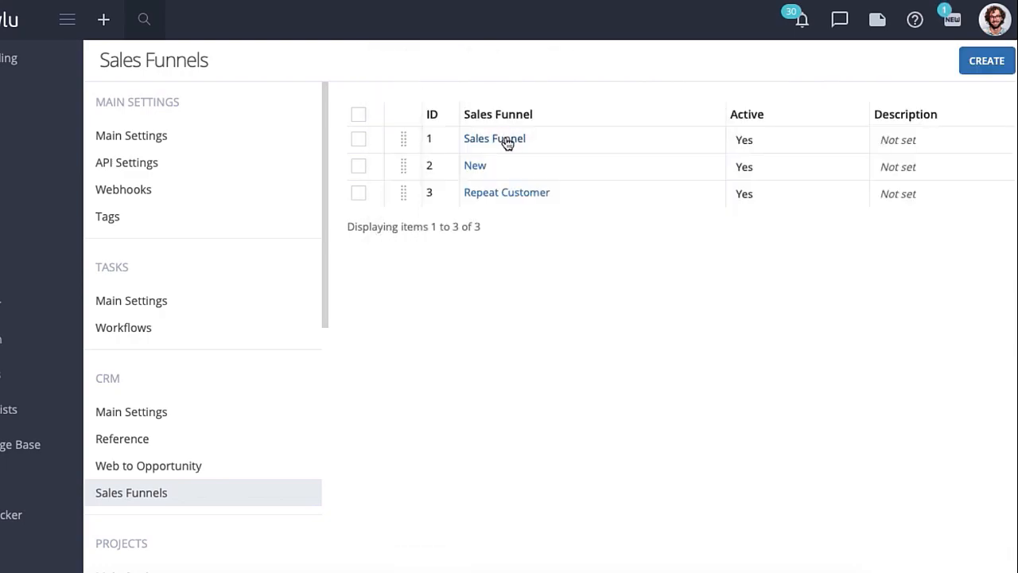
pyautogui.click(493, 139)
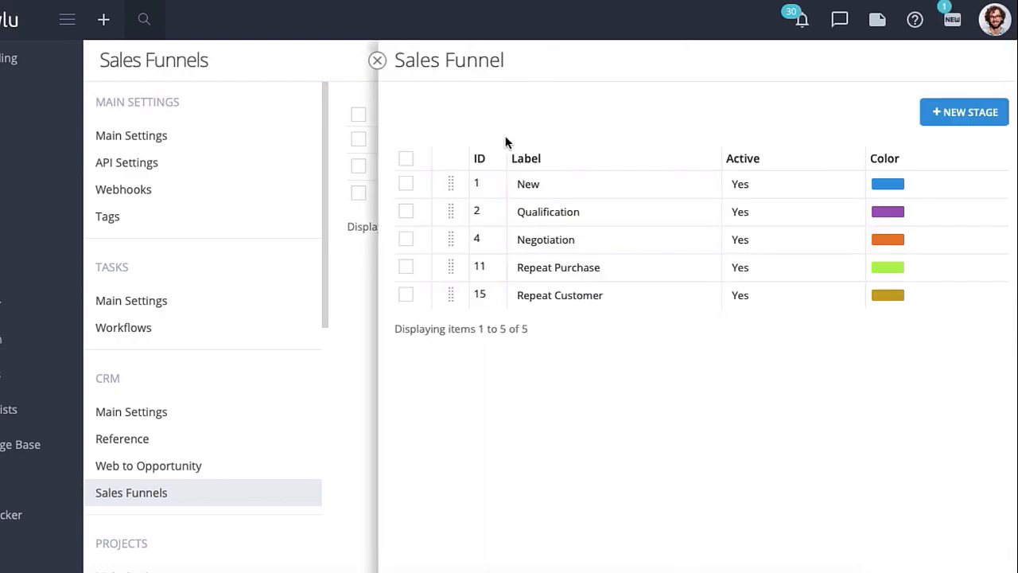
# Try the New Stage form with its colour choices, cancel it, and return to the opportunities board.
pyautogui.click(964, 112)
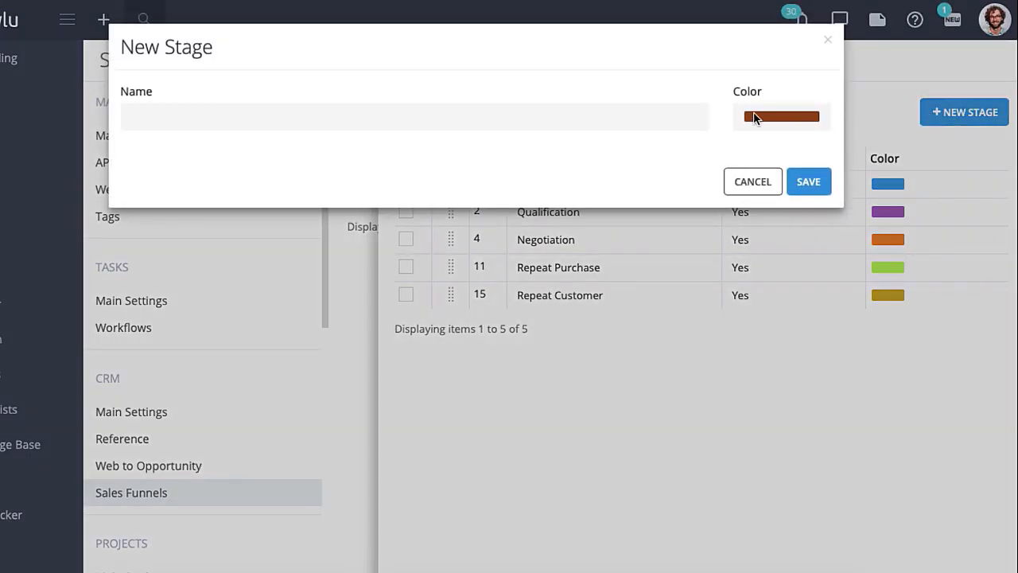
pyautogui.click(781, 118)
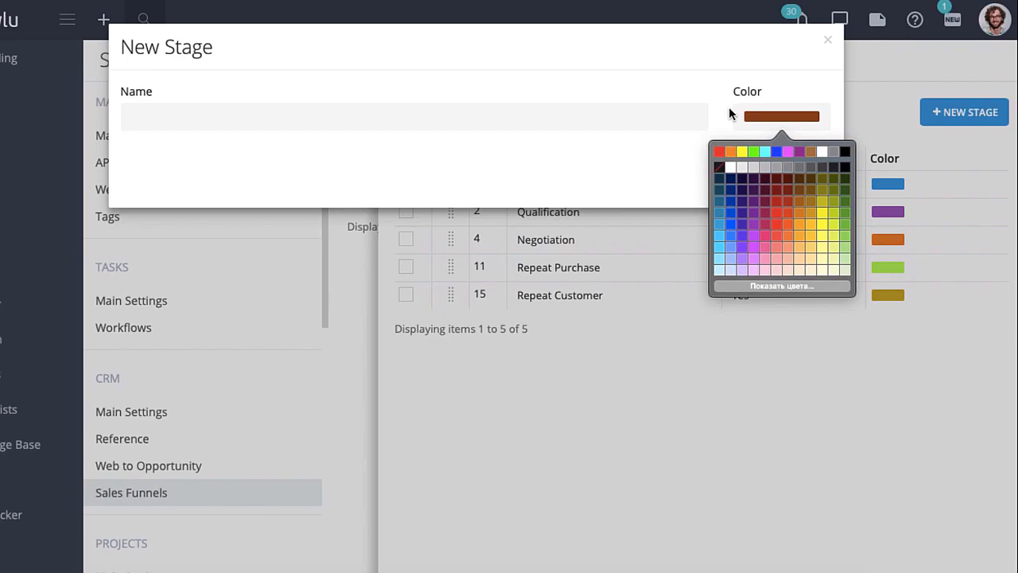
pyautogui.click(827, 40)
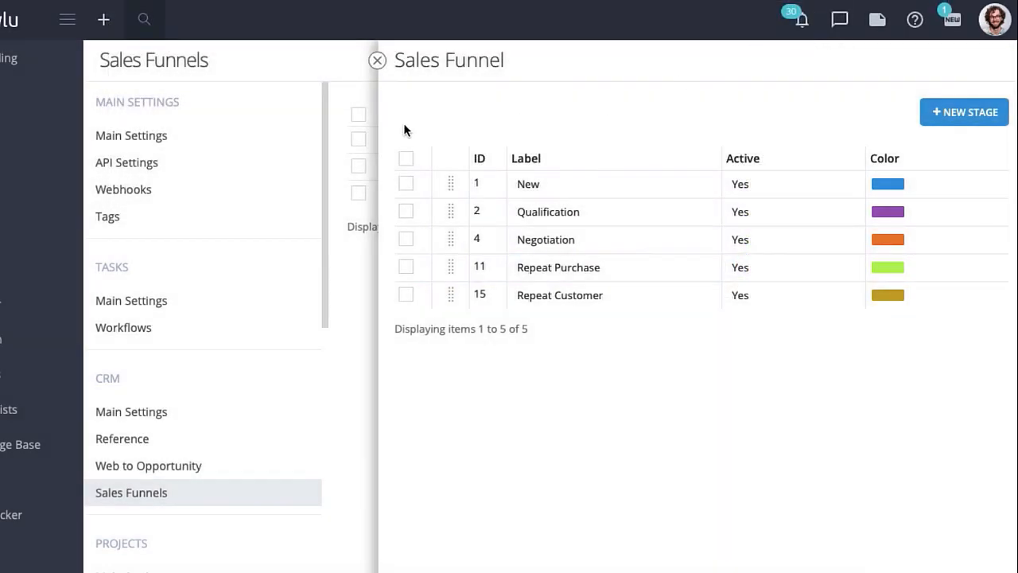
pyautogui.click(376, 60)
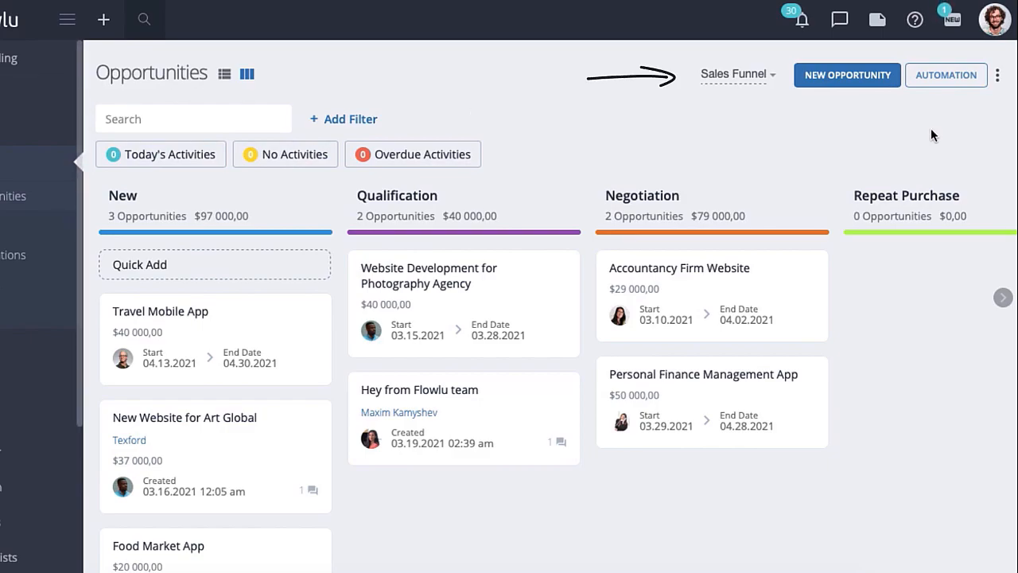
pyautogui.moveTo(947, 76)
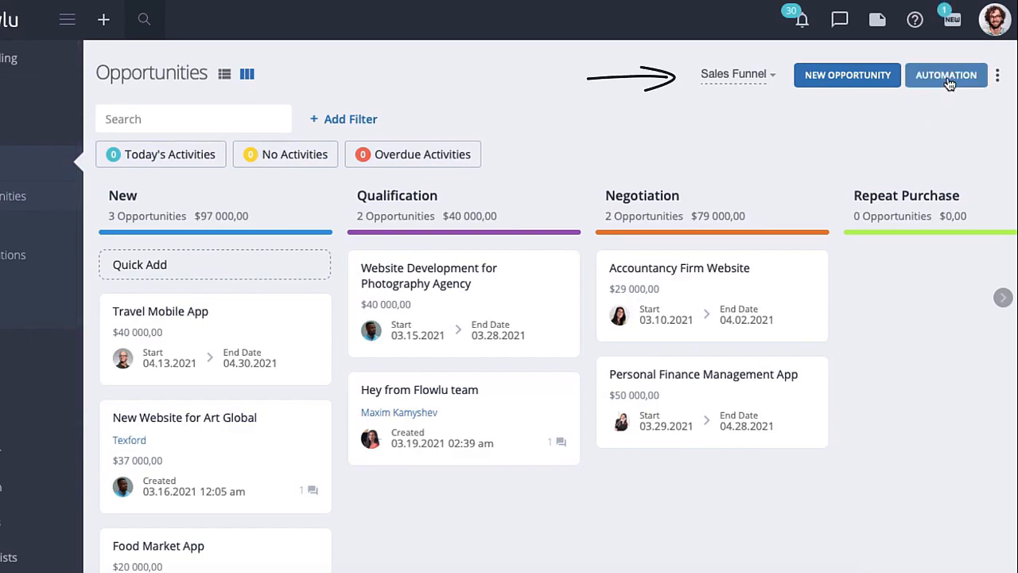
pyautogui.moveTo(795, 138)
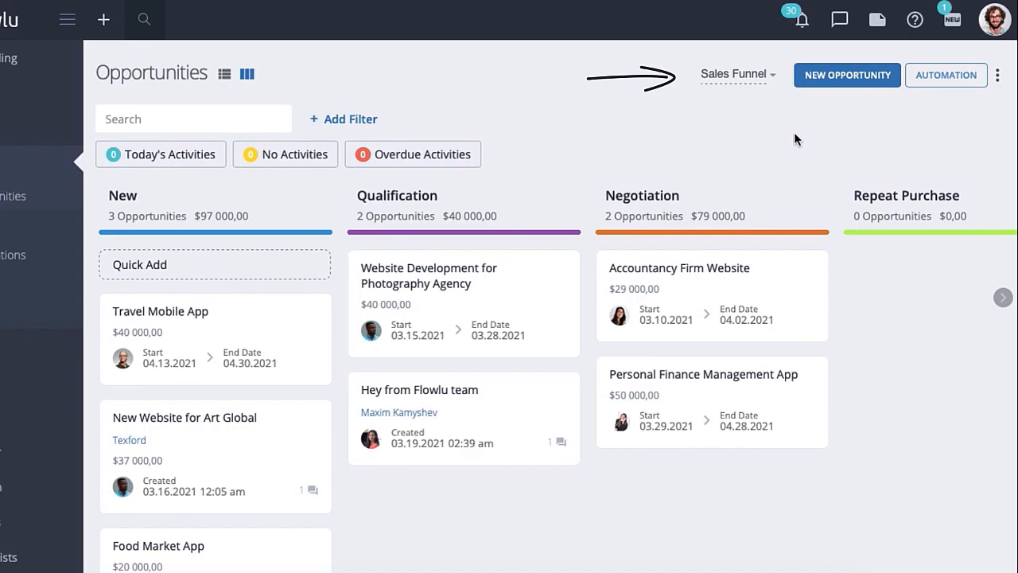
pyautogui.moveTo(737, 140)
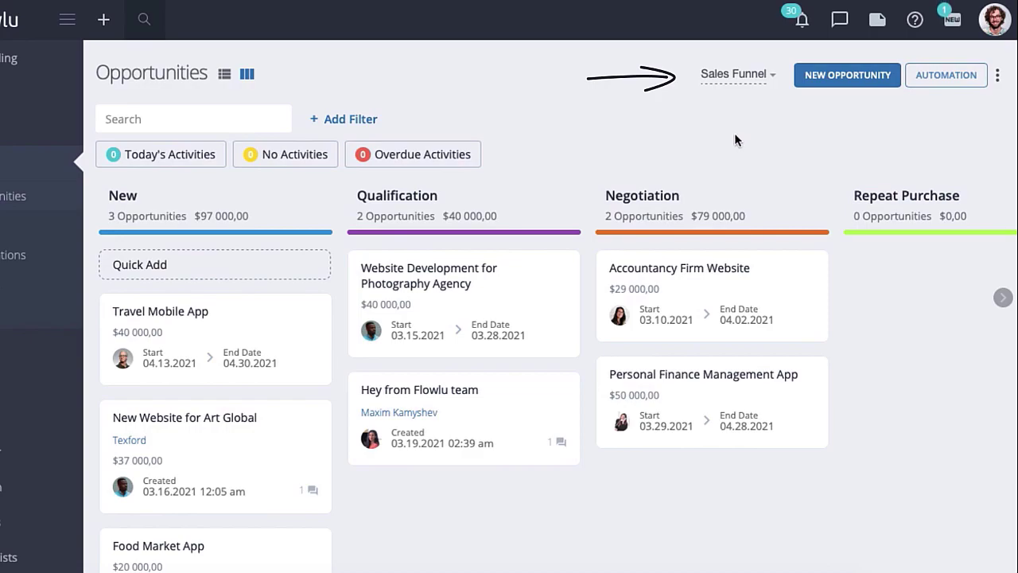
# Show the Automation view listing rules under each sales funnel stage.
pyautogui.click(735, 73)
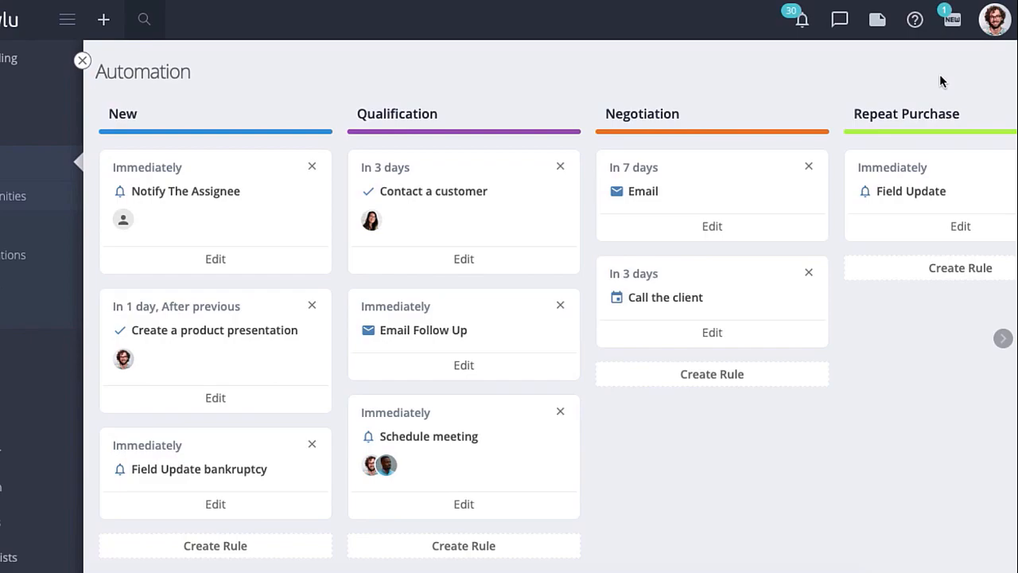
pyautogui.moveTo(904, 137)
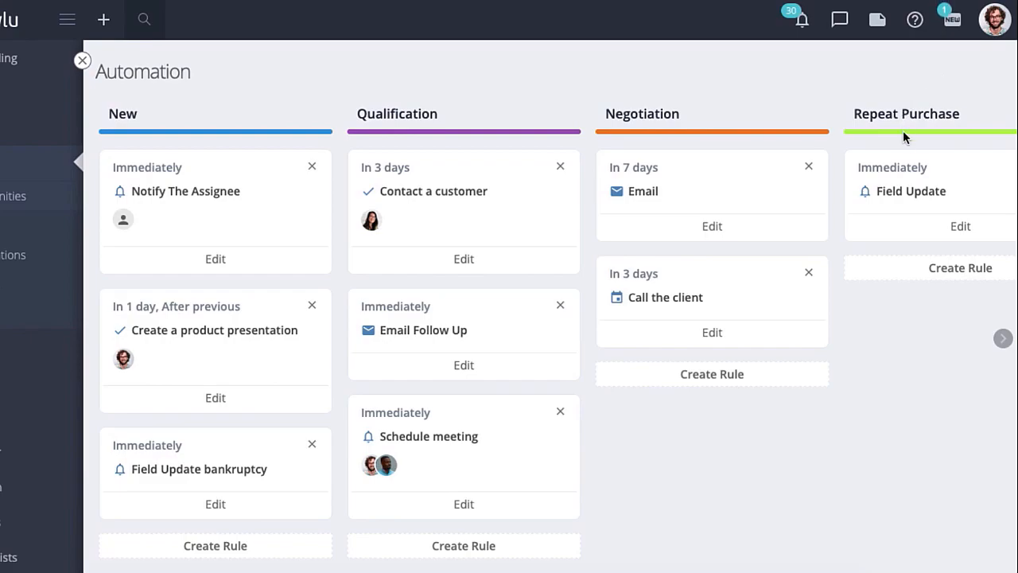
pyautogui.click(1004, 339)
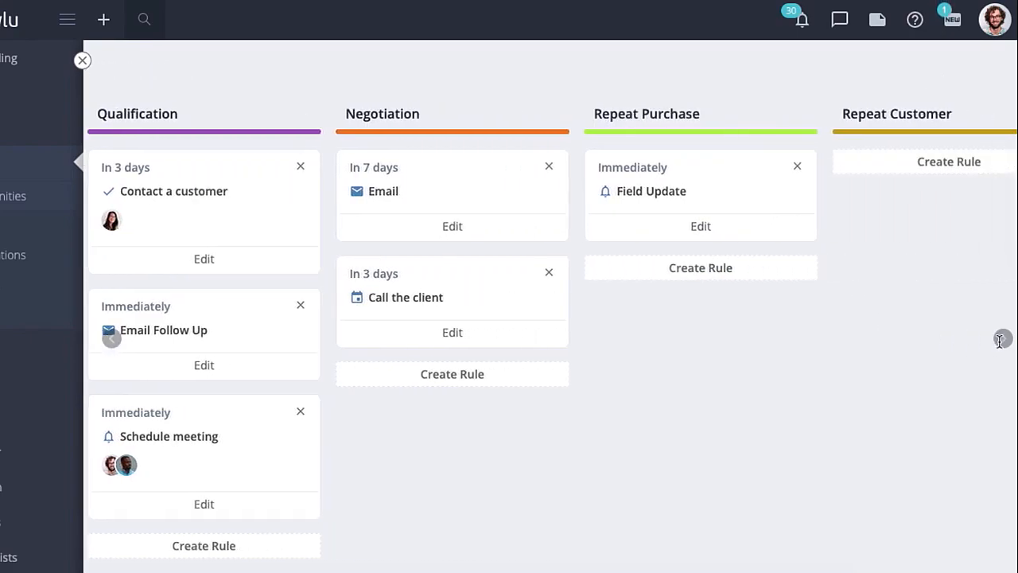
pyautogui.hscroll(3)
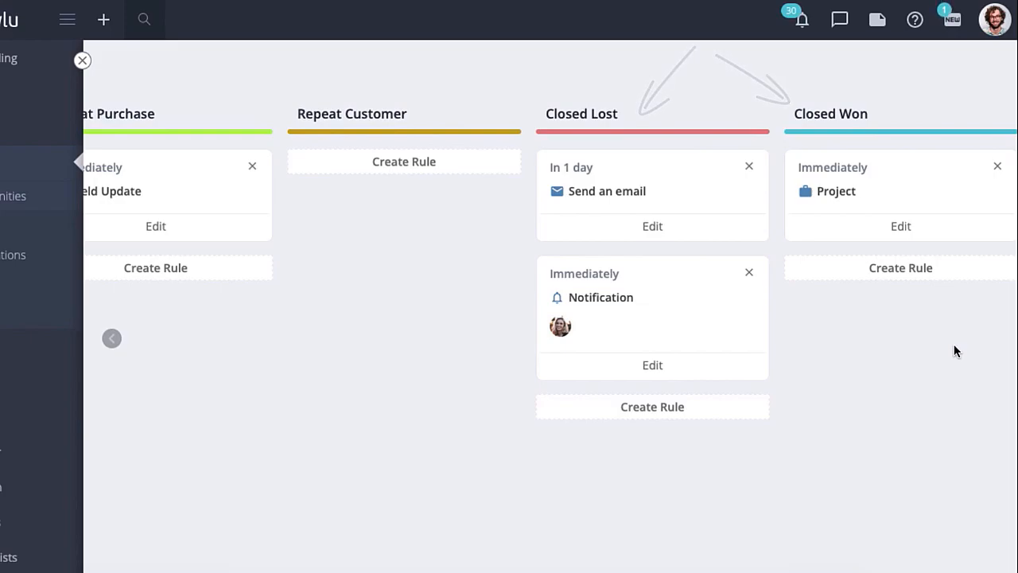
pyautogui.click(111, 337)
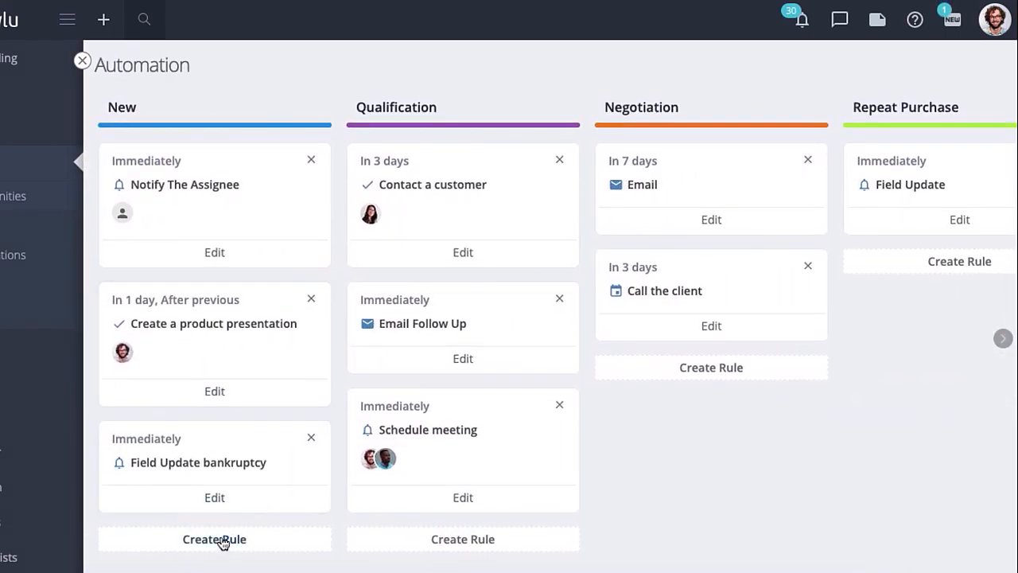
# Start a New-stage task rule named 'Create a product presentation' running 3 days later.
pyautogui.click(213, 540)
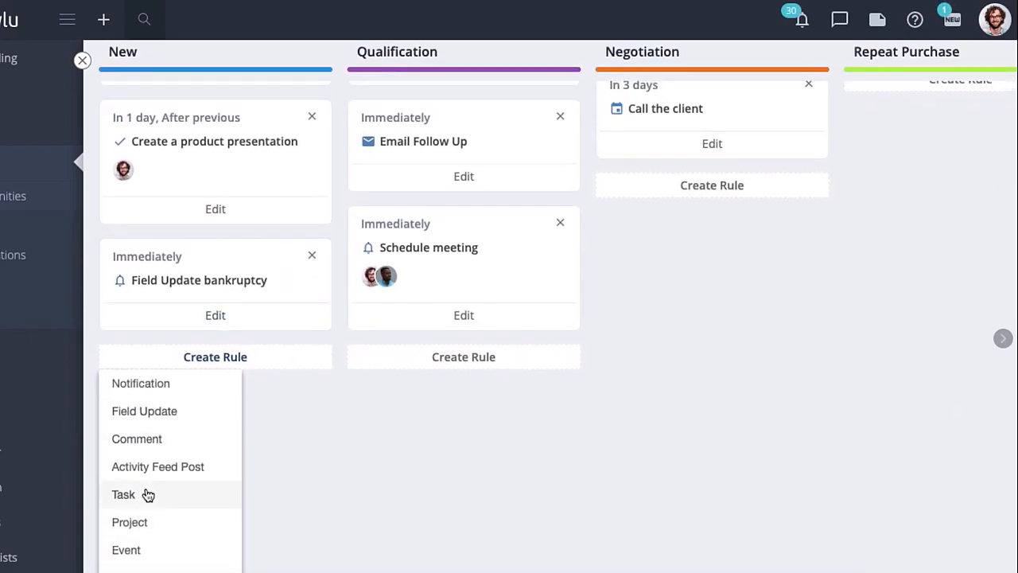
pyautogui.click(124, 495)
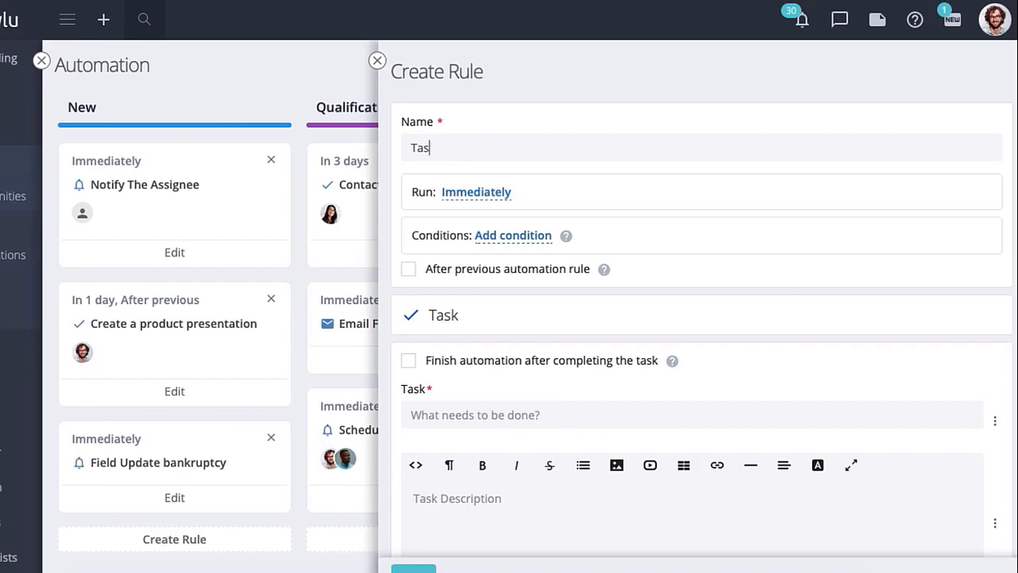
pyautogui.write('Create a product presentation')
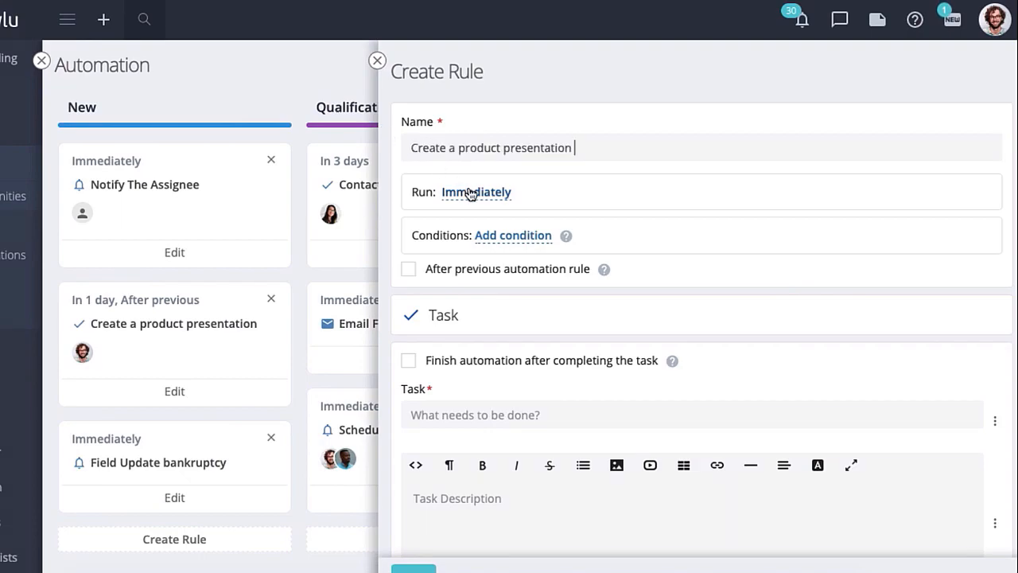
pyautogui.click(475, 191)
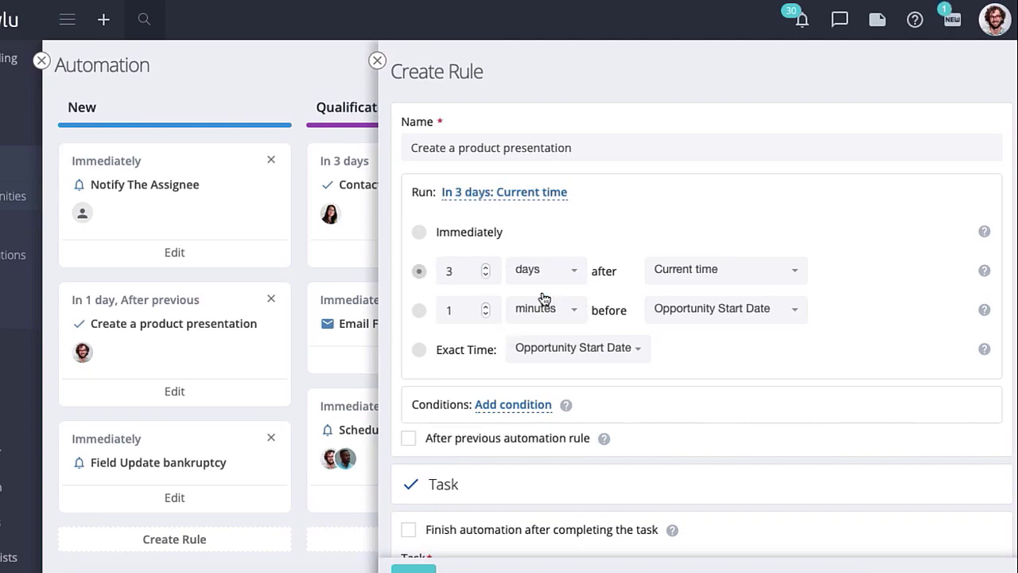
# Add condition Opportunity Amount > 1000 and run it after the previous automation rule.
pyautogui.click(513, 404)
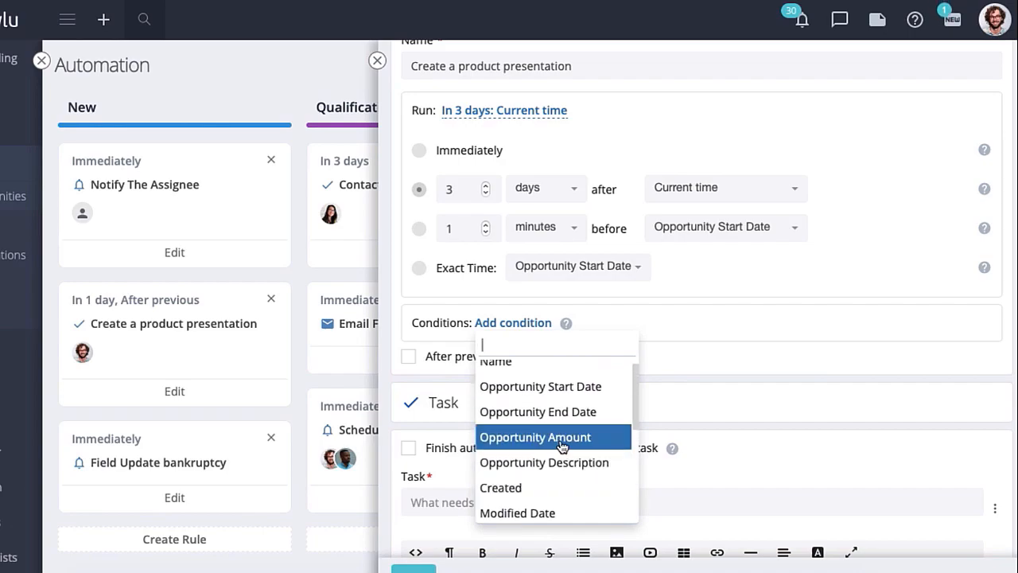
pyautogui.click(535, 436)
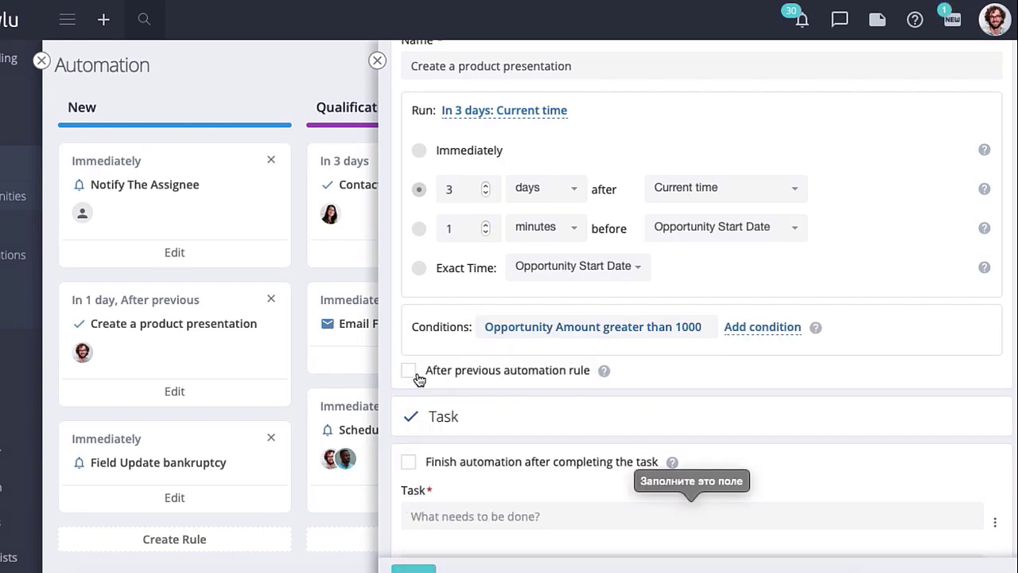
pyautogui.click(410, 371)
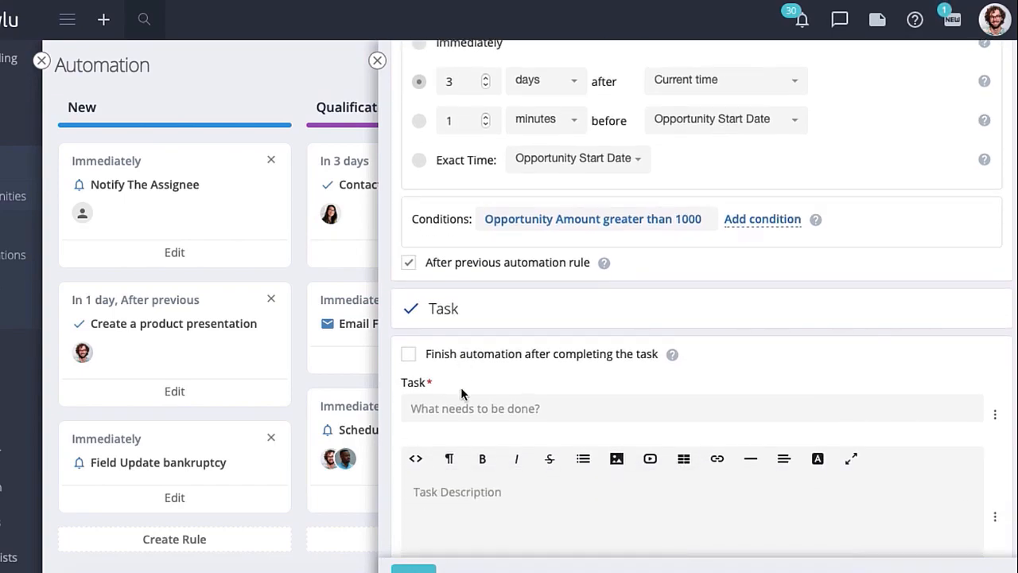
# Give the task its name and presentation description, with deadline at the opportunity end date.
pyautogui.scroll(-3)
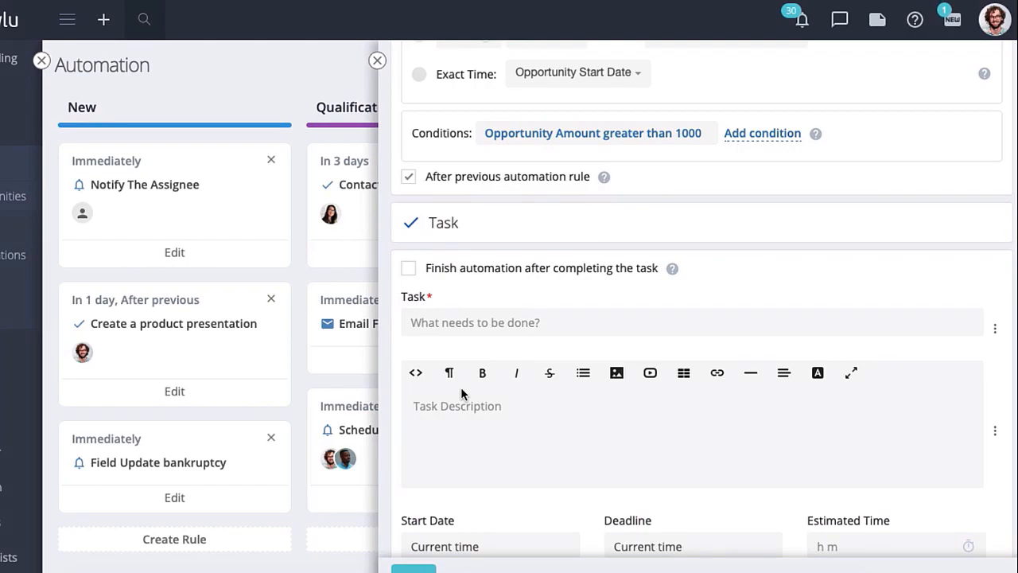
pyautogui.write('Create a product presentation')
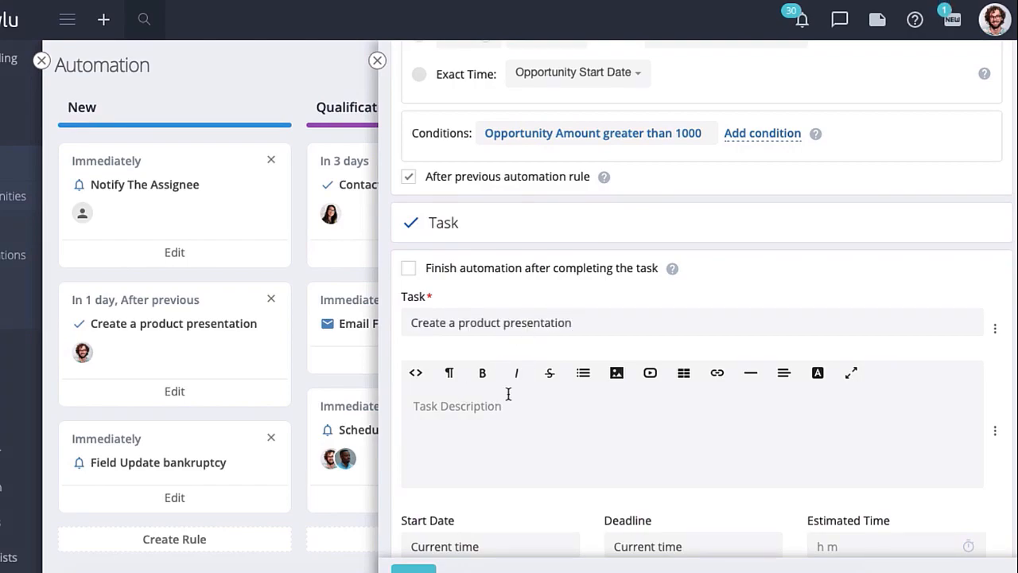
pyautogui.write('It is necessary to present the product to a potential client. Provide a presentation plan in advance.')
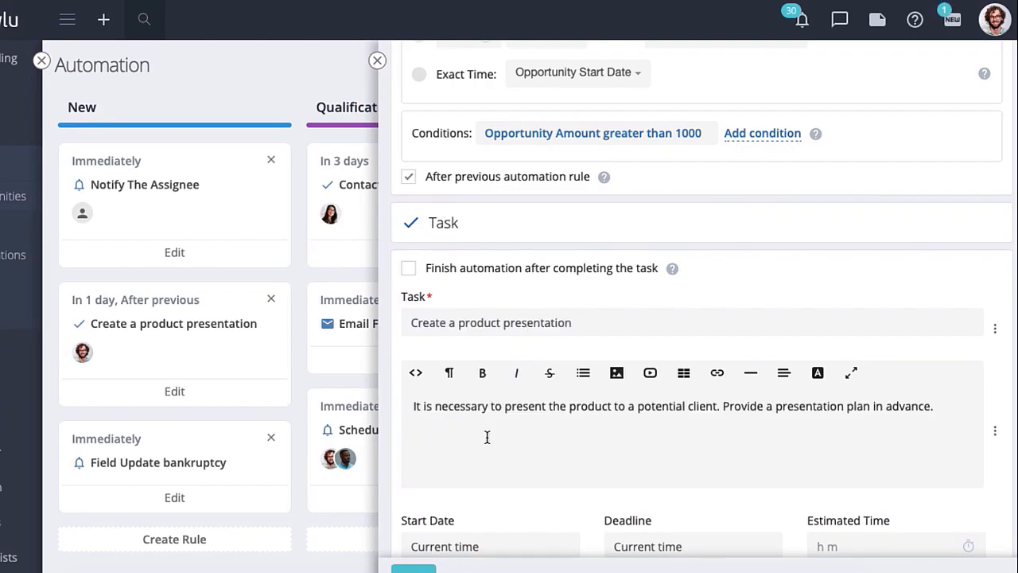
pyautogui.scroll(-3)
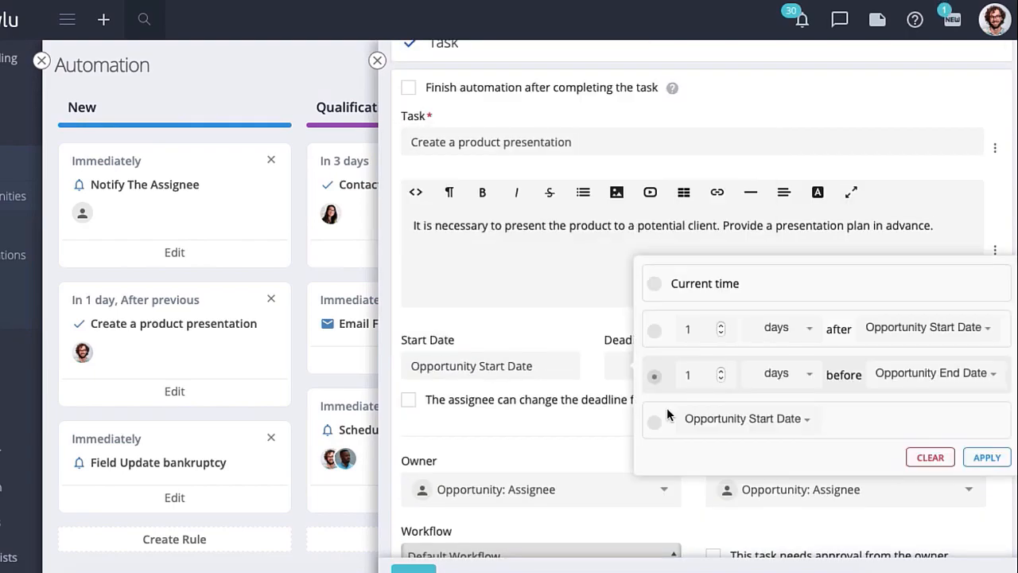
pyautogui.click(656, 420)
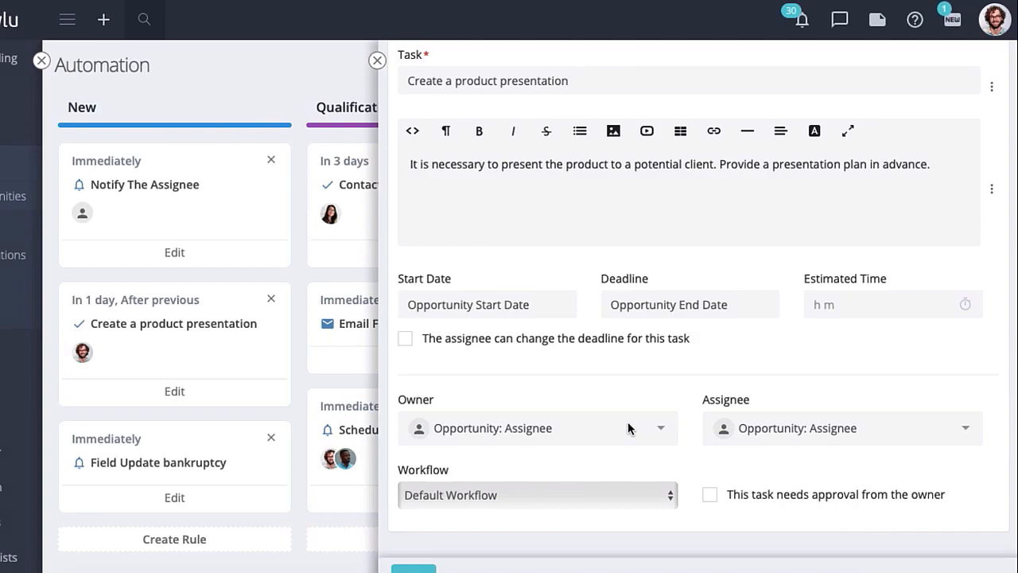
pyautogui.moveTo(636, 428)
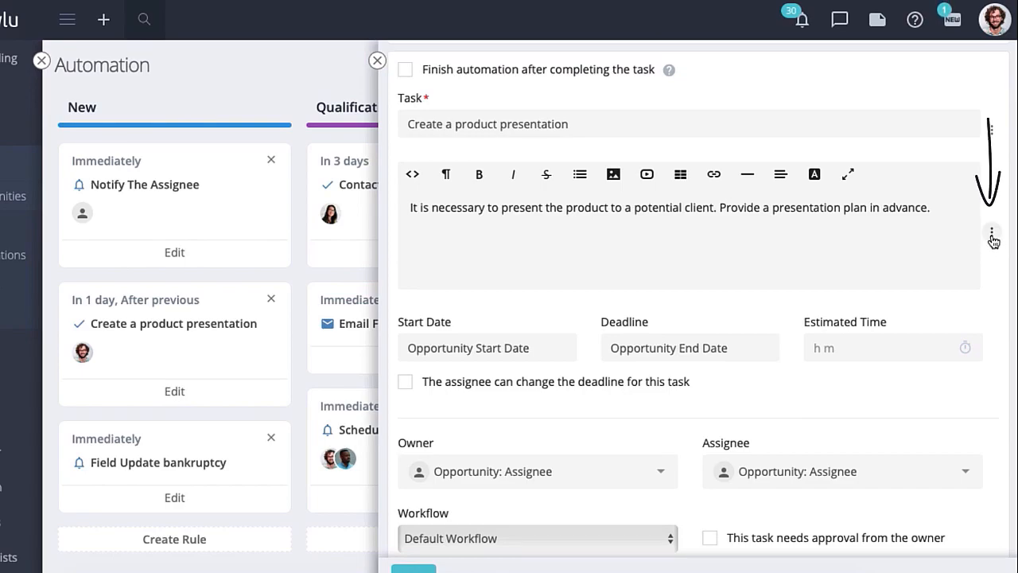
pyautogui.click(992, 232)
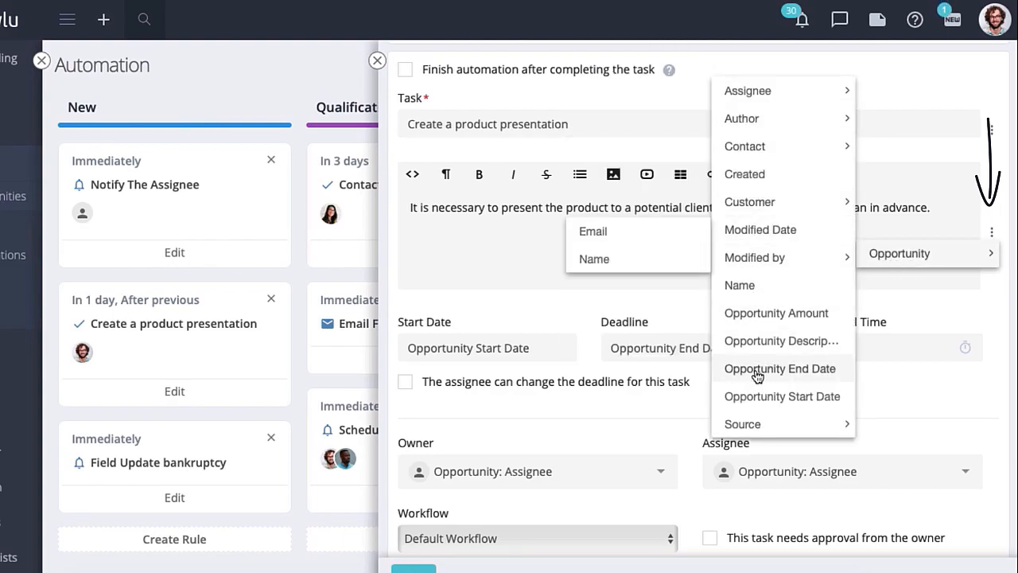
pyautogui.click(781, 369)
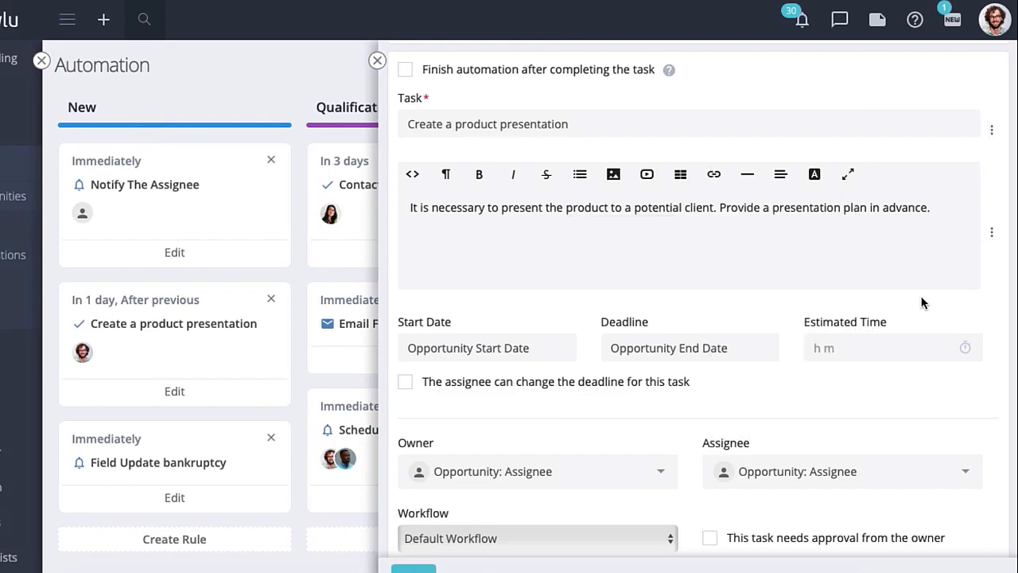
pyautogui.scroll(-3)
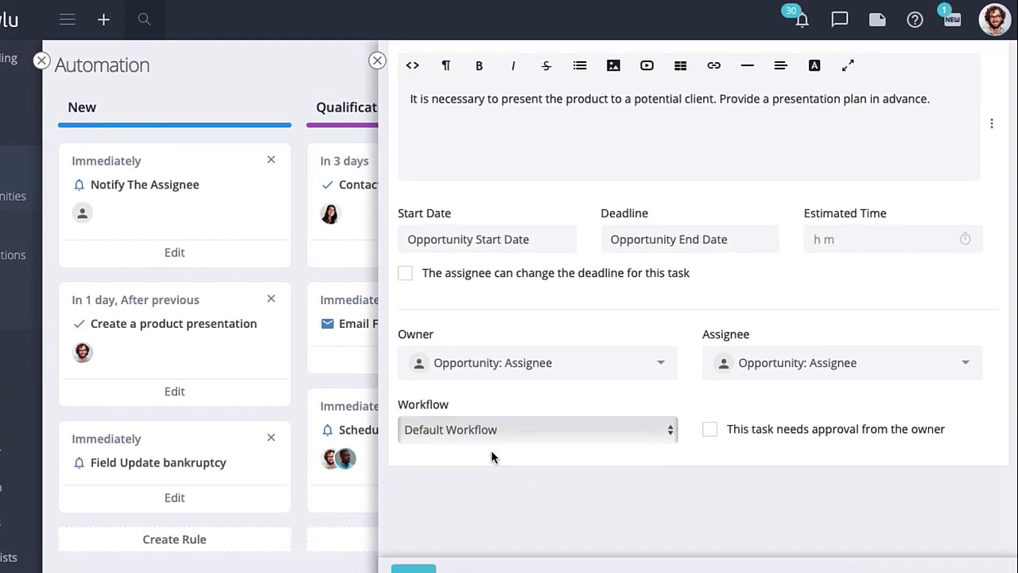
pyautogui.moveTo(520, 423)
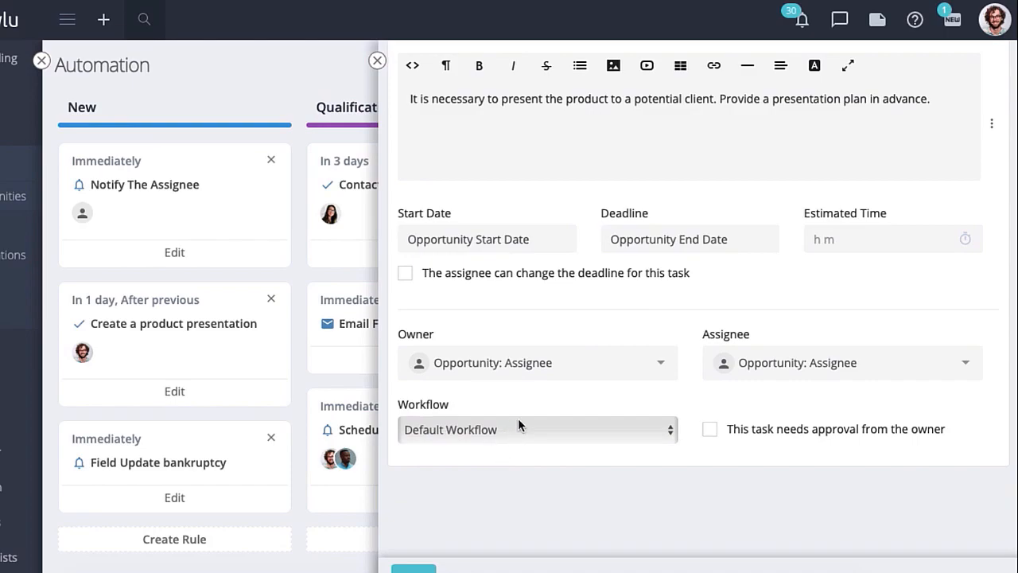
pyautogui.moveTo(423, 259)
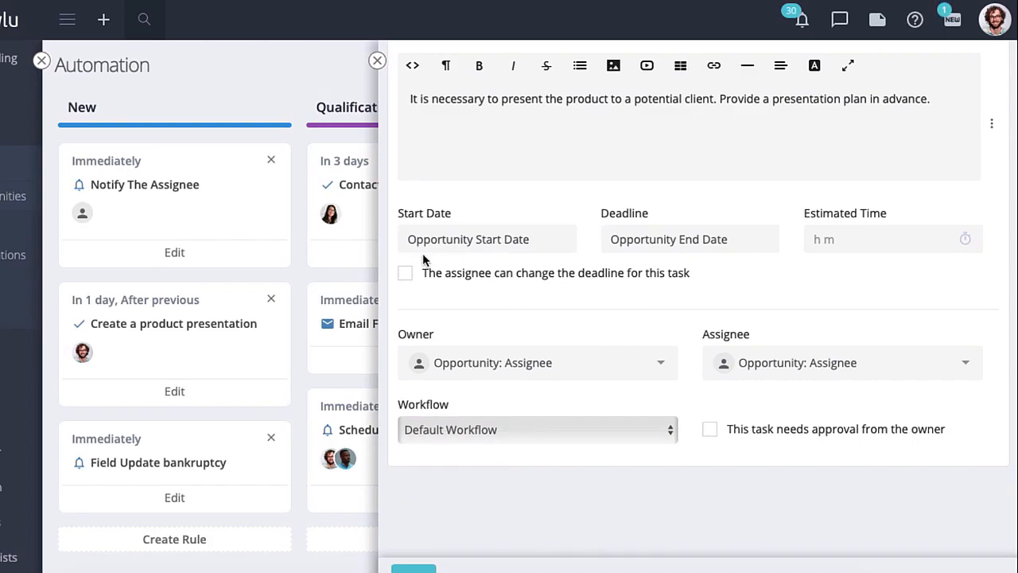
pyautogui.click(404, 274)
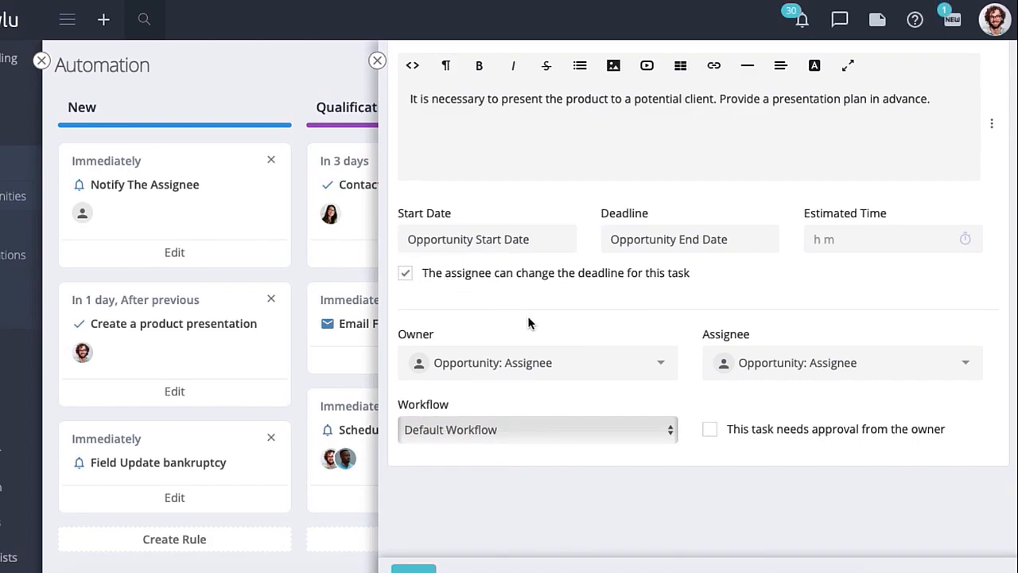
pyautogui.scroll(-3)
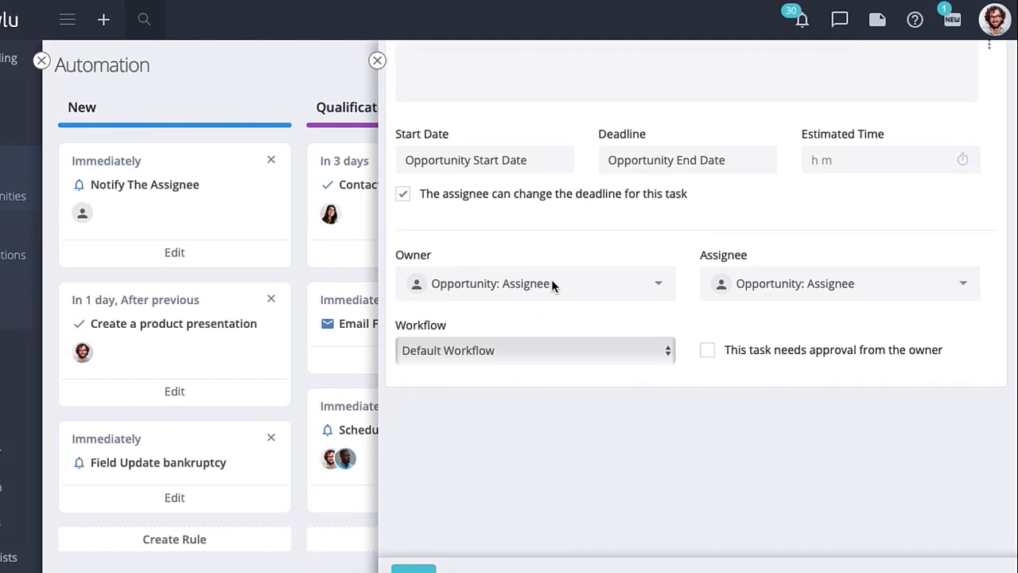
pyautogui.click(534, 283)
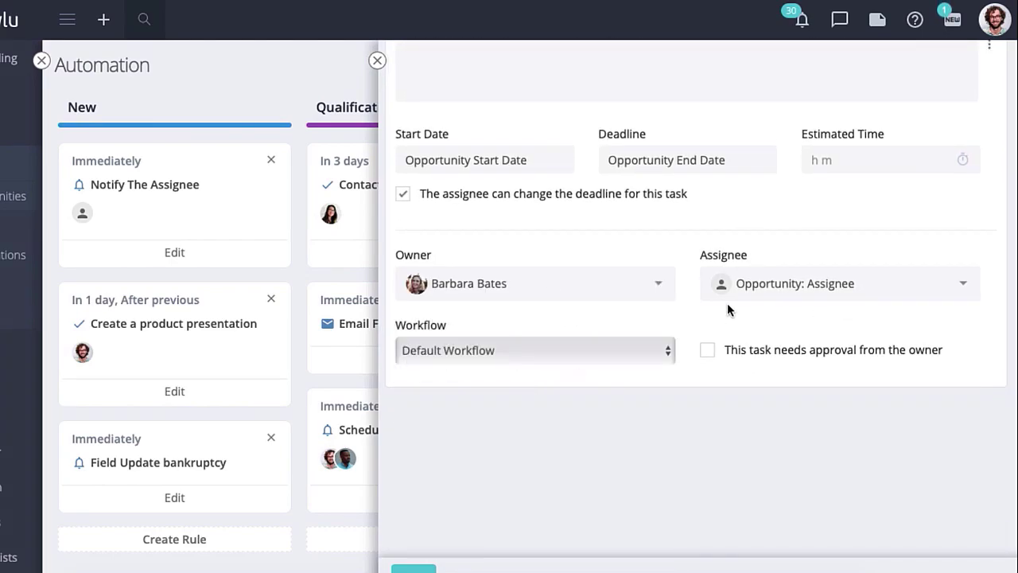
pyautogui.click(839, 283)
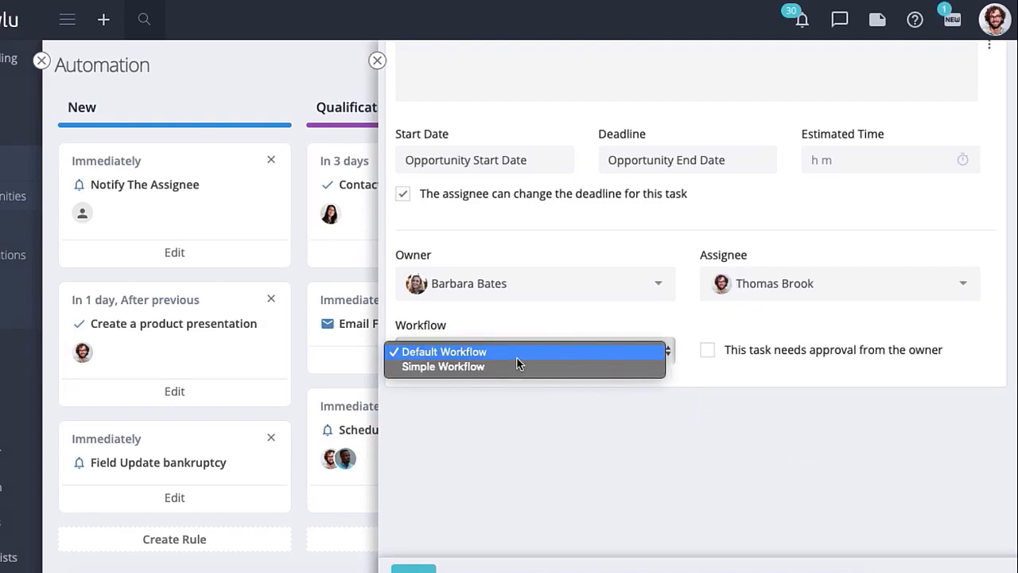
pyautogui.click(442, 366)
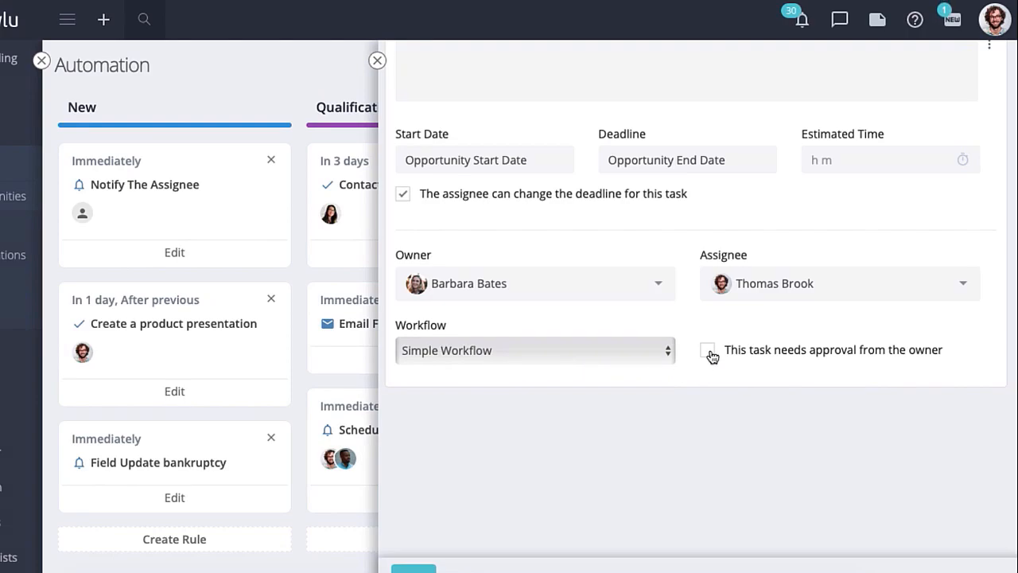
pyautogui.click(708, 350)
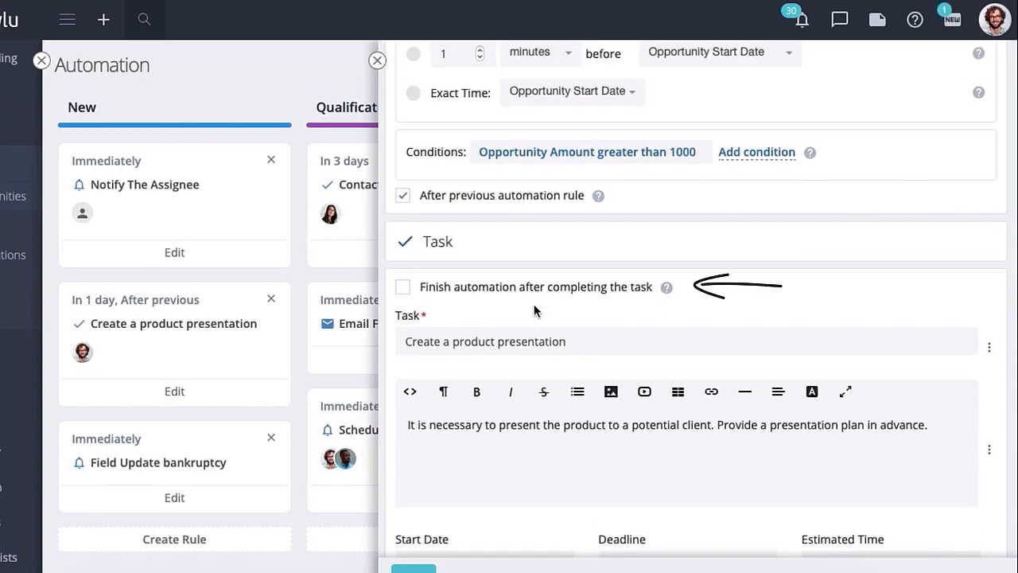
pyautogui.moveTo(480, 306)
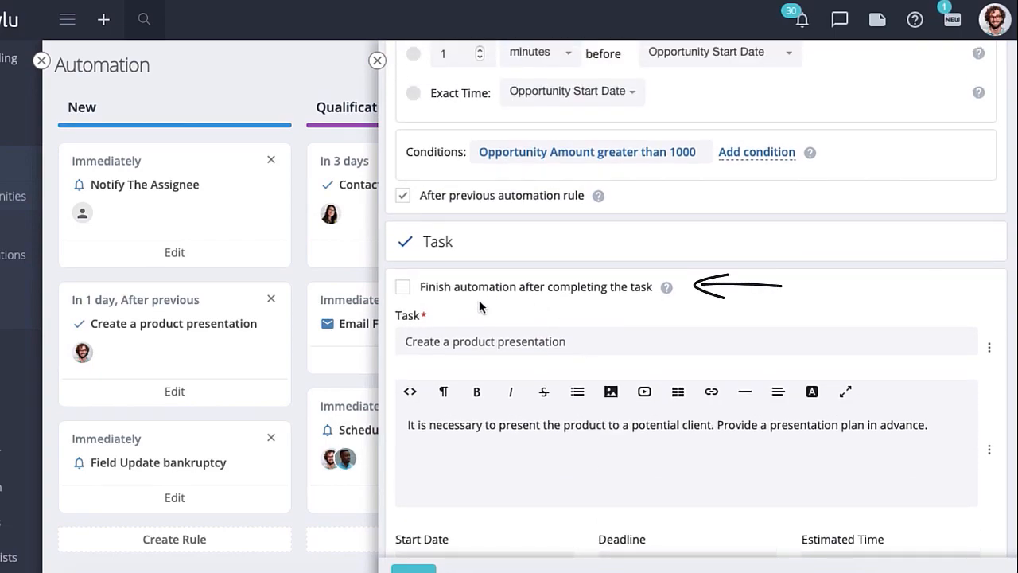
pyautogui.click(402, 286)
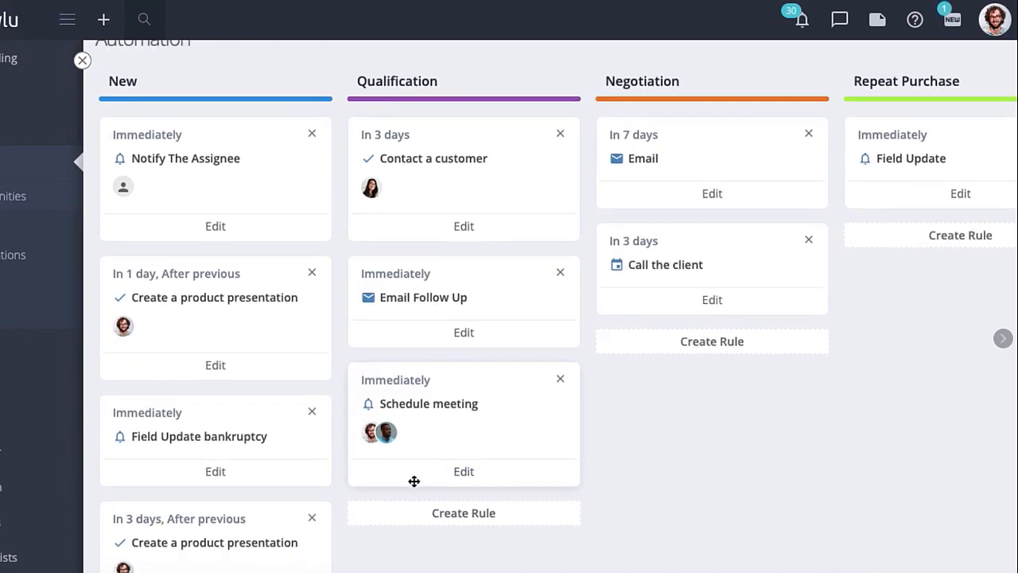
# Review the new presentation rule's settings and return to the automation board.
pyautogui.scroll(-3)
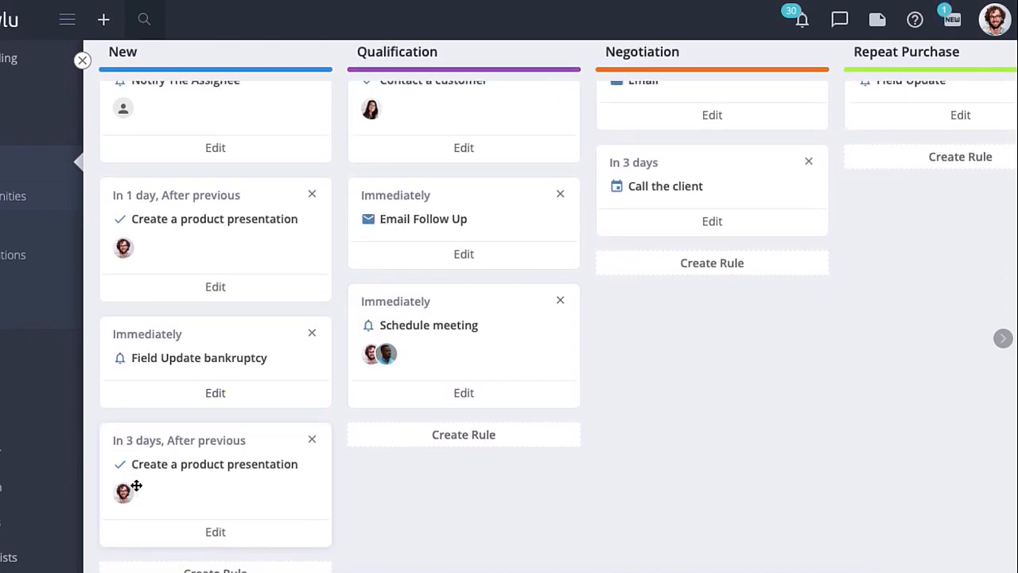
pyautogui.moveTo(375, 498)
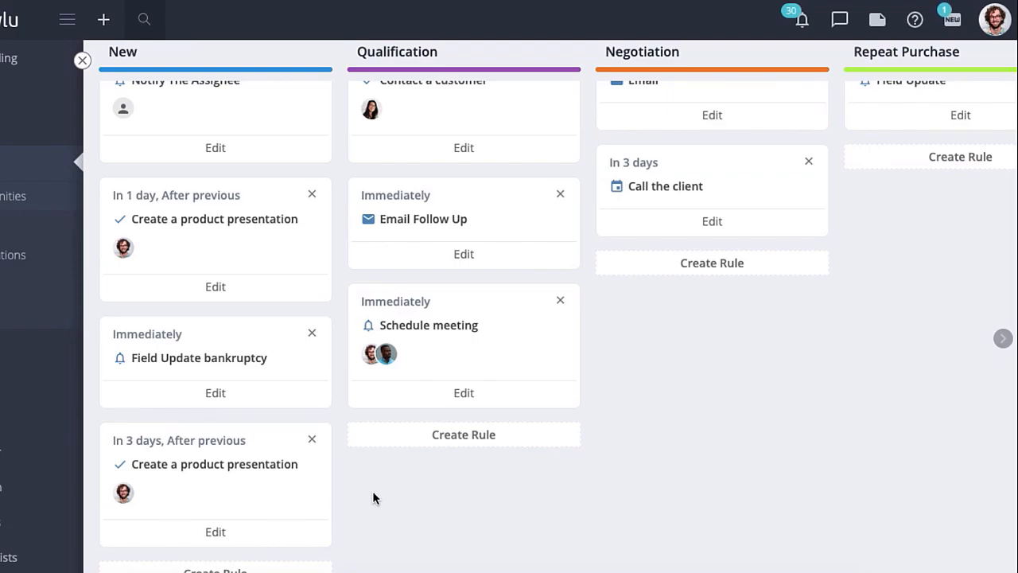
pyautogui.moveTo(379, 448)
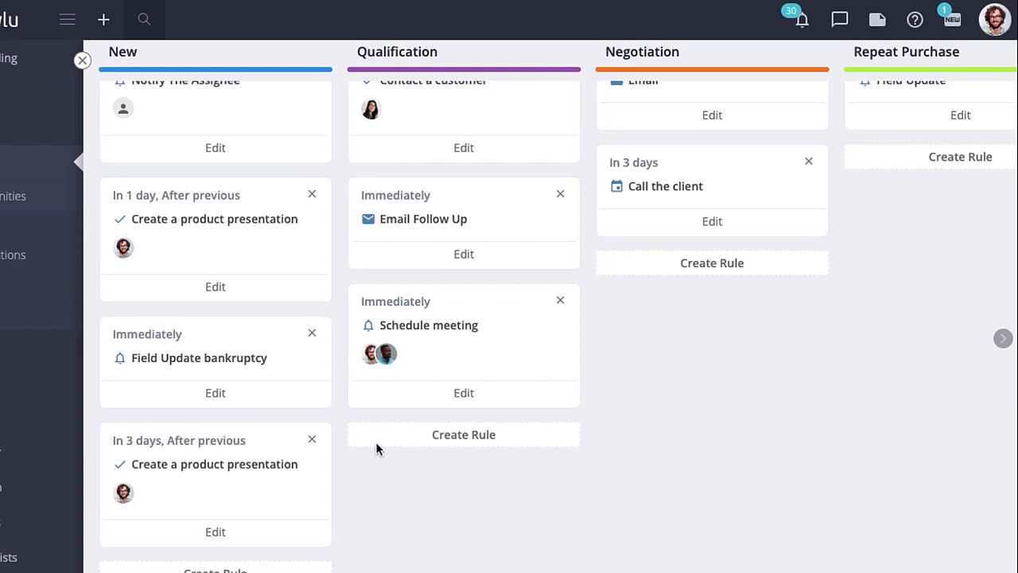
pyautogui.moveTo(433, 438)
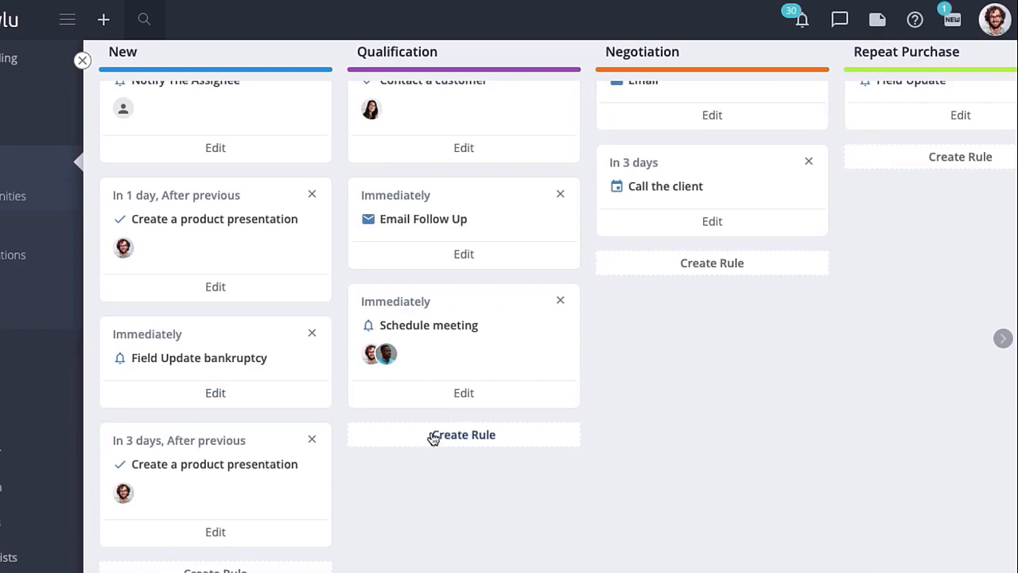
pyautogui.moveTo(227, 531)
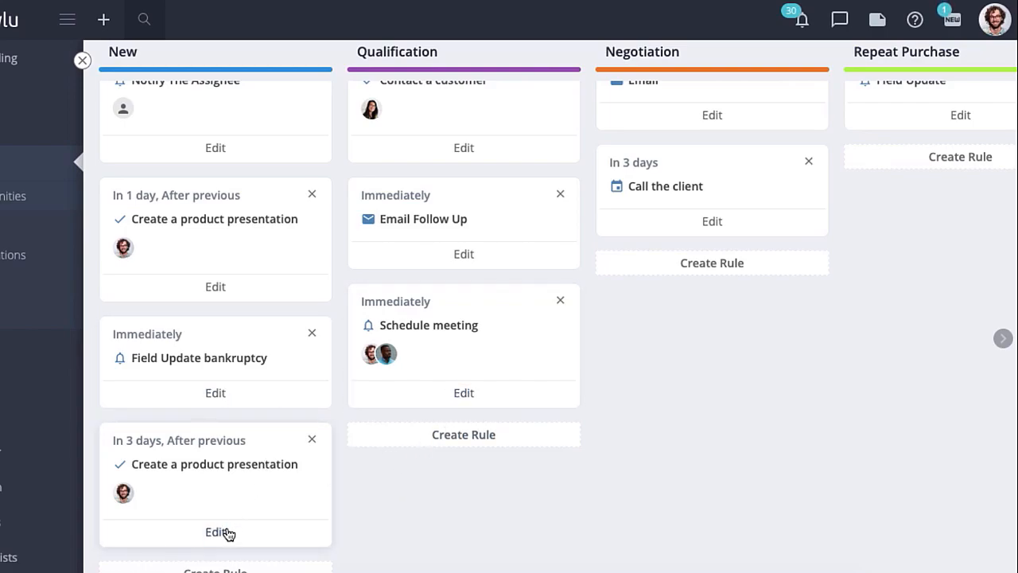
pyautogui.click(214, 531)
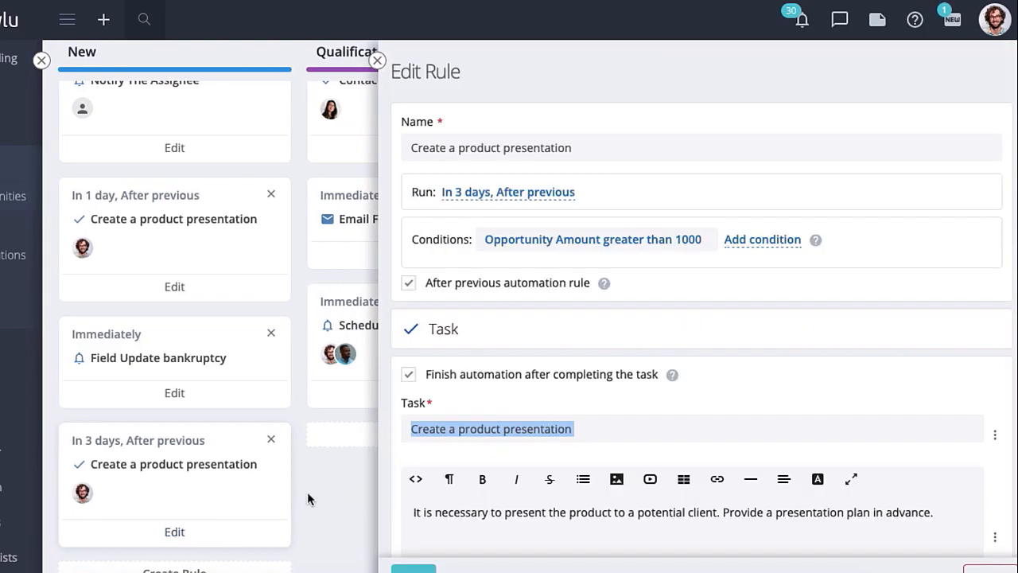
pyautogui.scroll(-3)
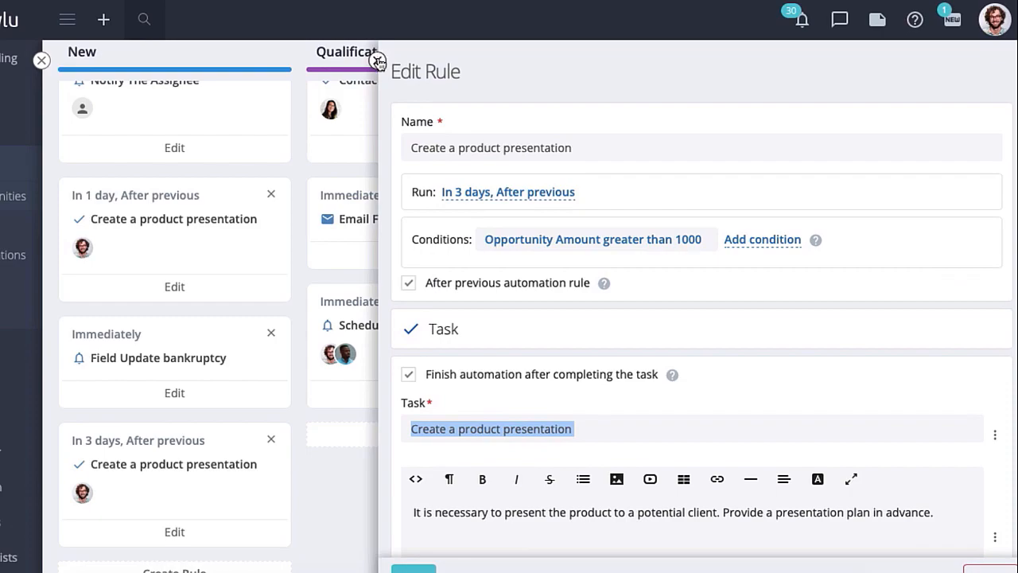
pyautogui.click(41, 60)
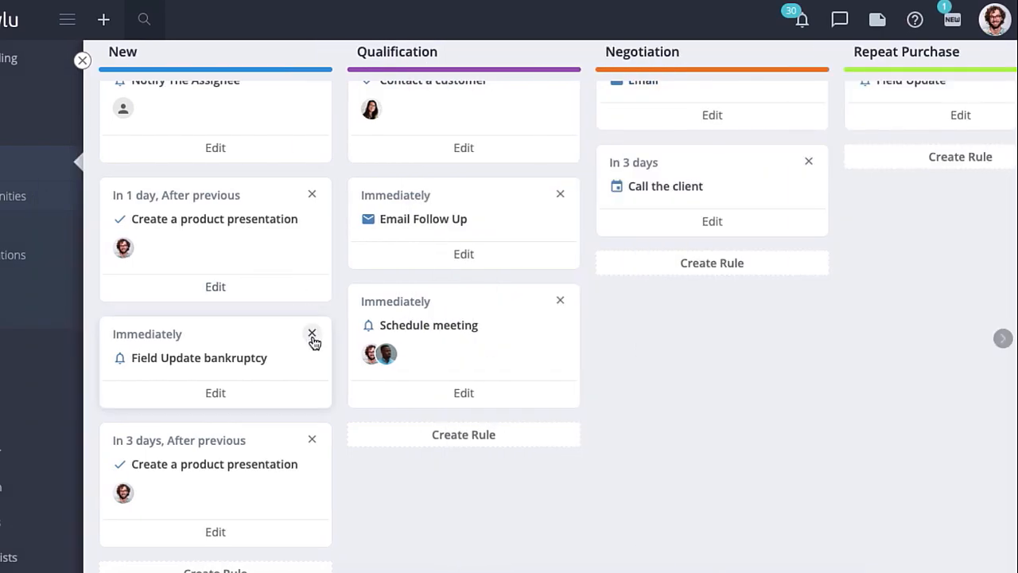
# Delete the Field Update bankruptcy rule from the New stage.
pyautogui.click(311, 333)
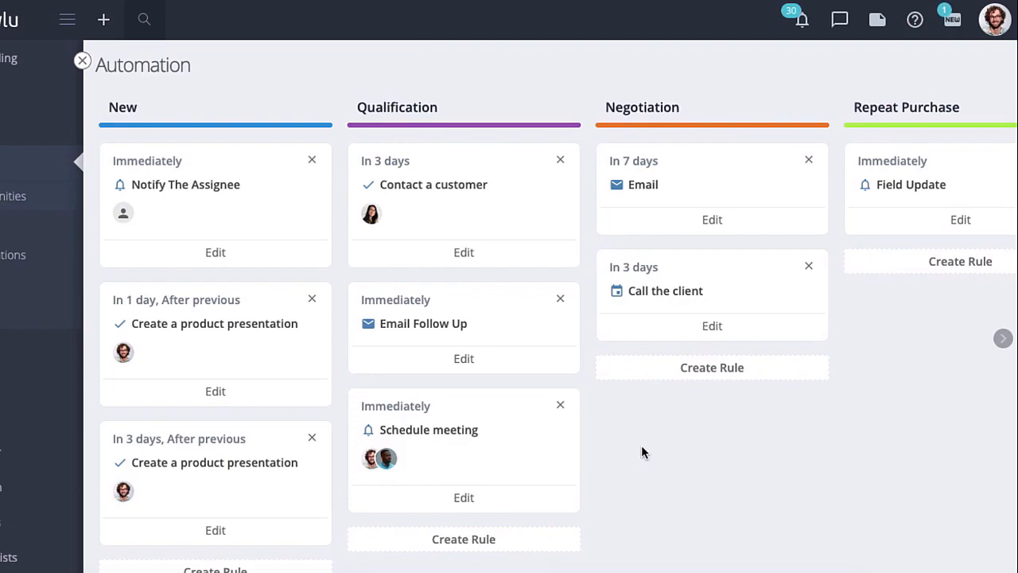
pyautogui.moveTo(464, 430); pyautogui.dragTo(687, 420)
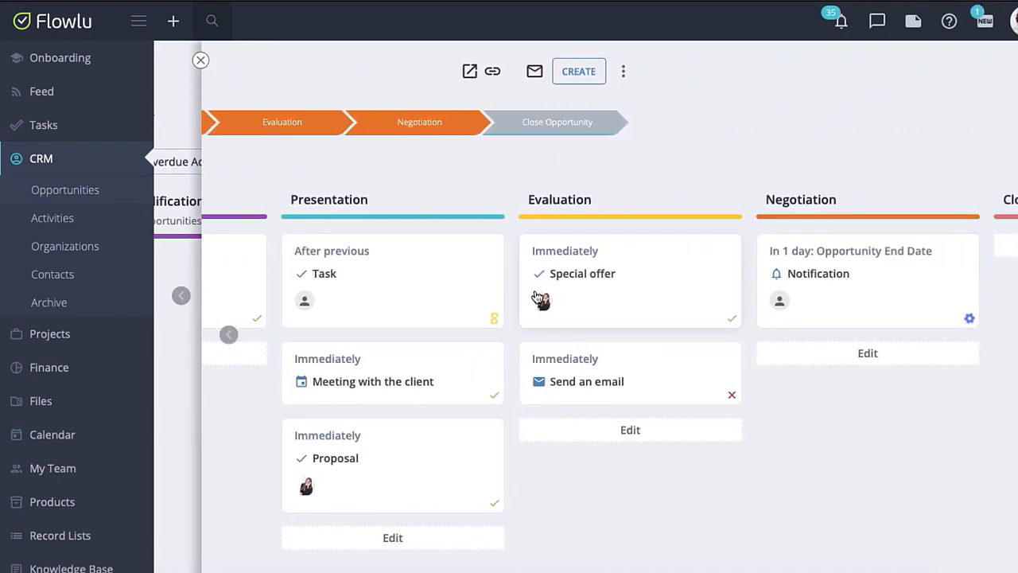
pyautogui.moveTo(493, 317)
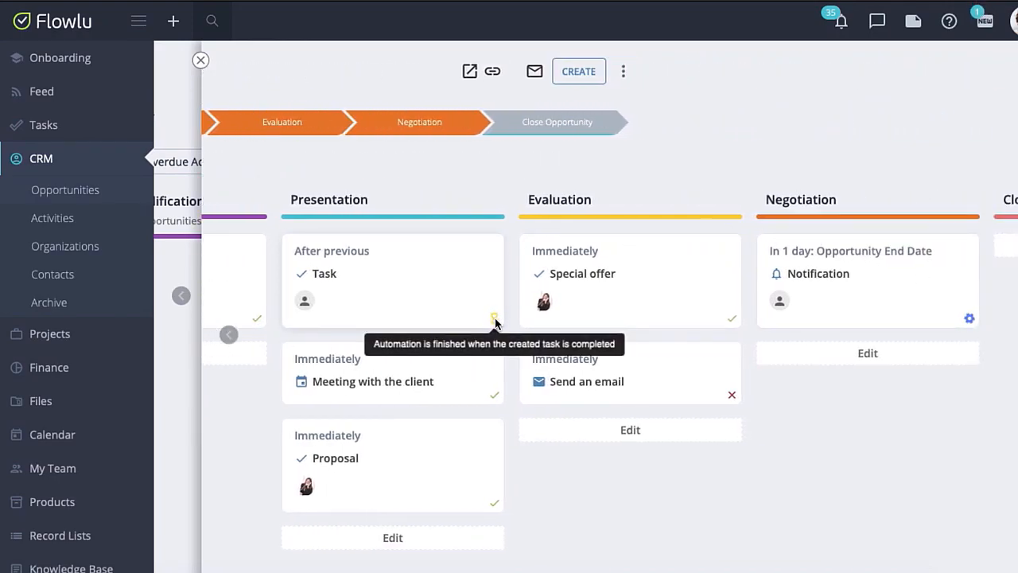
pyautogui.moveTo(732, 394)
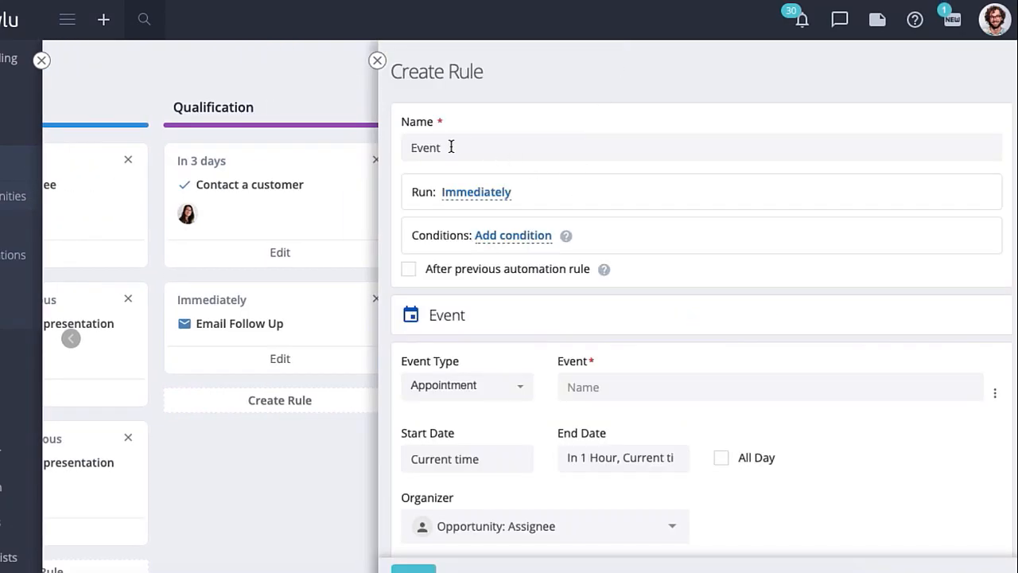
# Name the Negotiation event rule 'Call a client', 3 days after current time, and browse description fields.
pyautogui.press('Backspace')
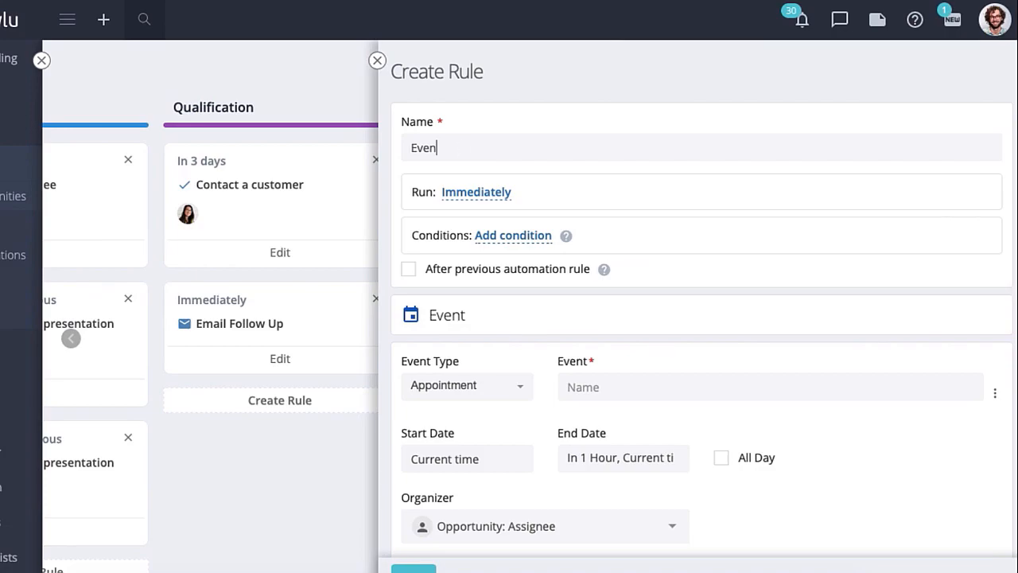
pyautogui.write('Call a client')
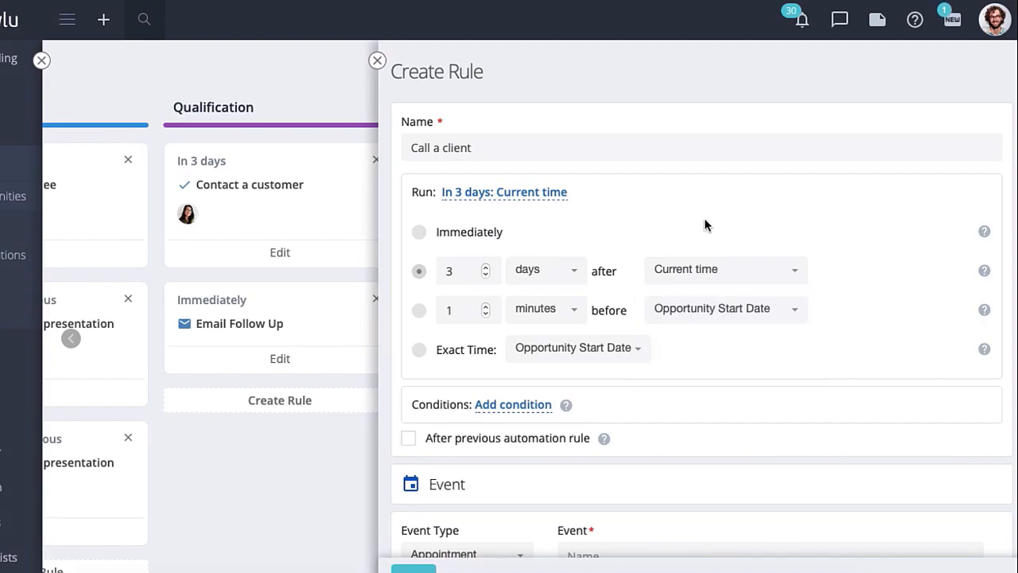
pyautogui.scroll(-3)
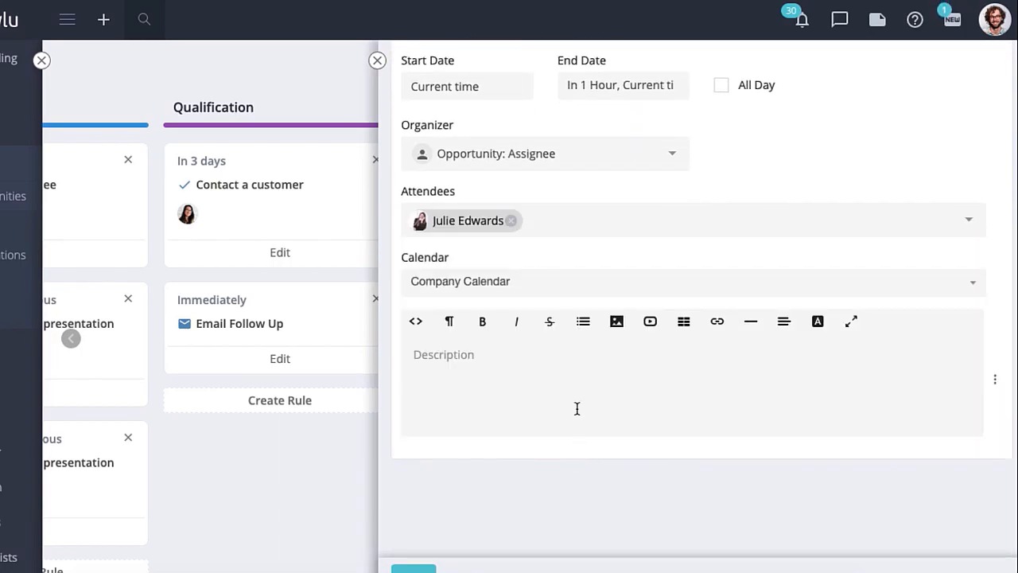
pyautogui.scroll(-3)
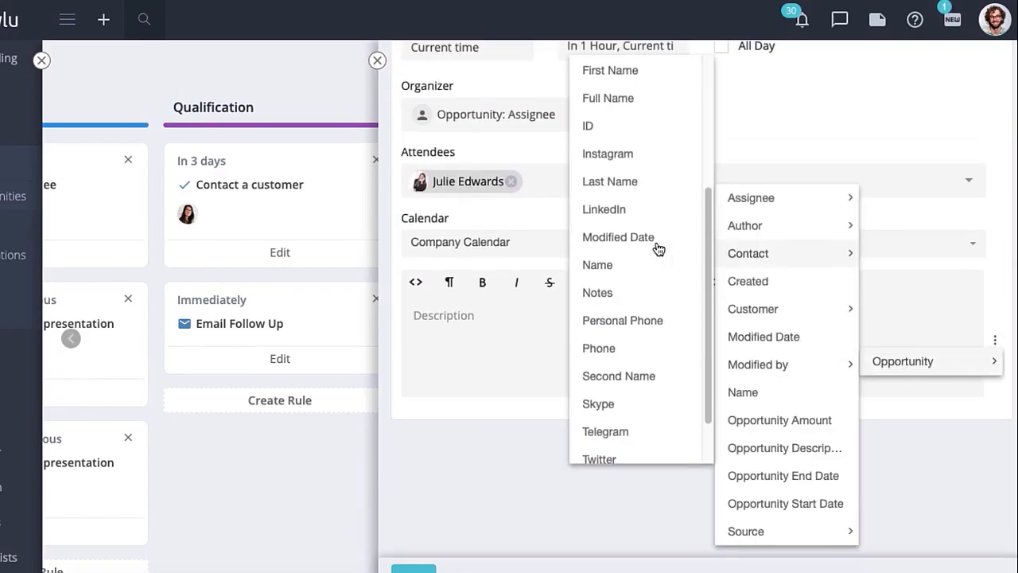
pyautogui.click(598, 349)
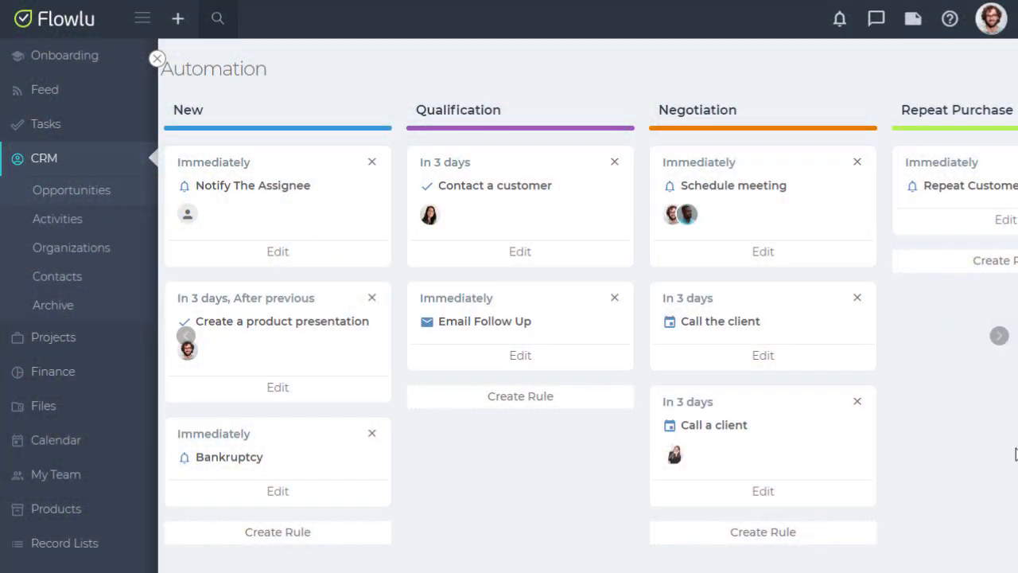
# Create a Negotiation email rule delayed 7 days after the current time.
pyautogui.click(630, 350)
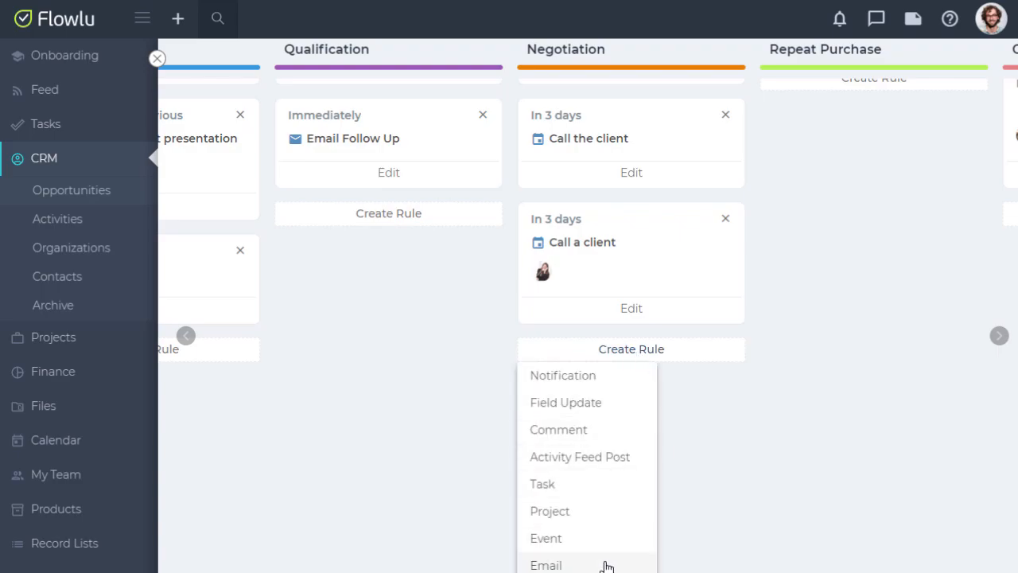
pyautogui.click(546, 565)
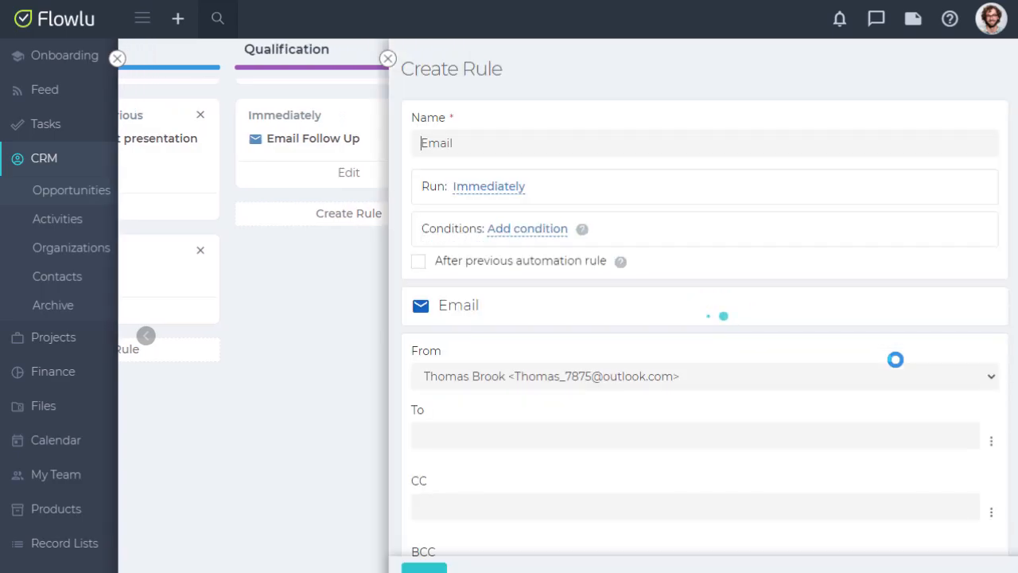
pyautogui.scroll(-3)
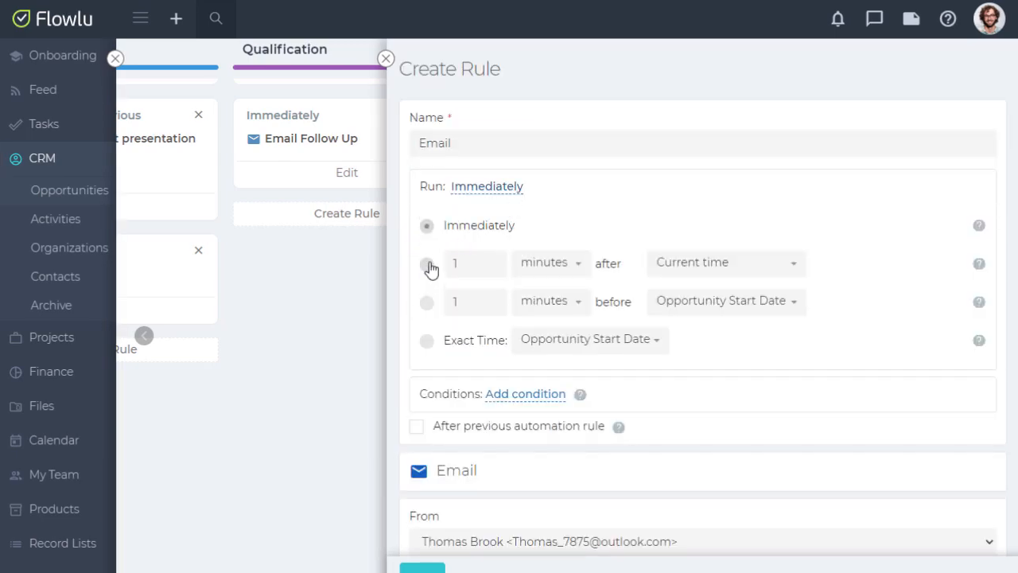
pyautogui.click(426, 264)
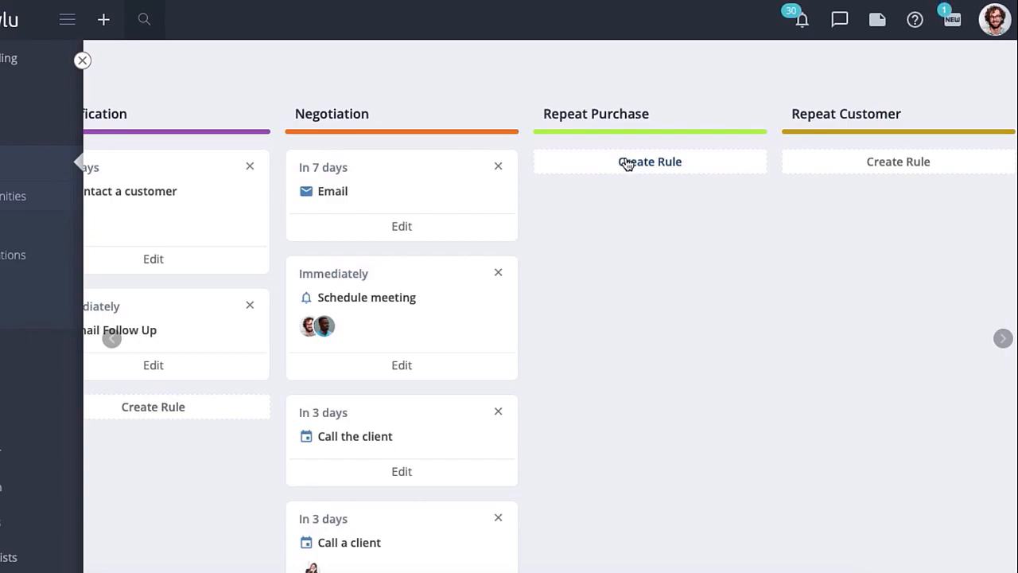
# Start a Repeat Purchase field-update rule named 'Repeat Customer'.
pyautogui.click(649, 163)
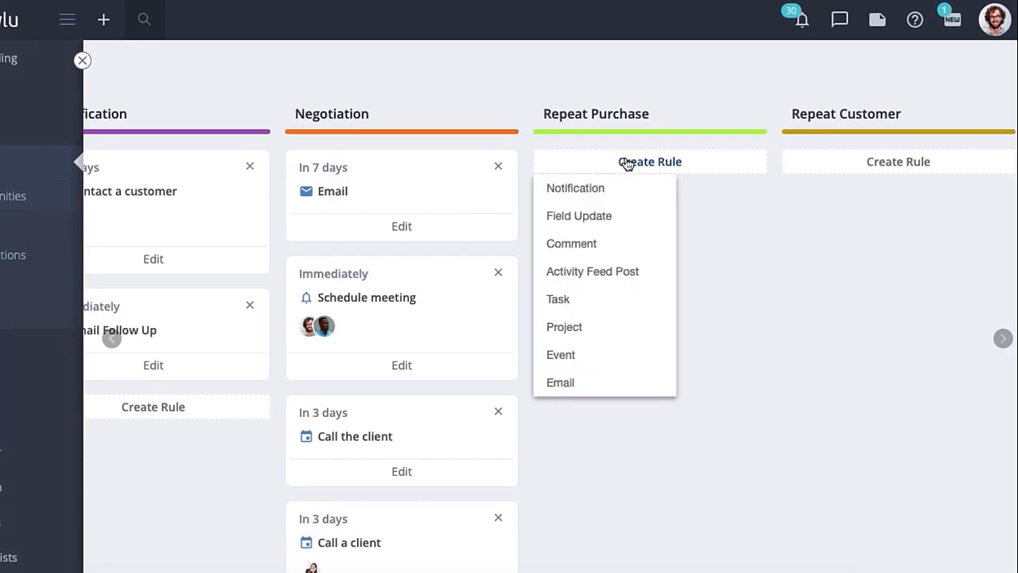
pyautogui.moveTo(625, 168)
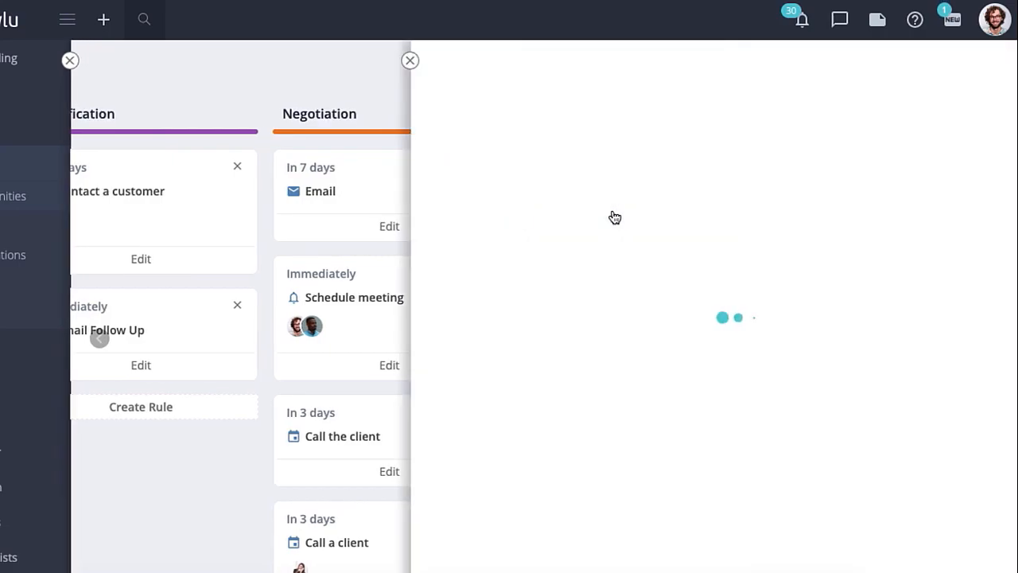
pyautogui.click(140, 407)
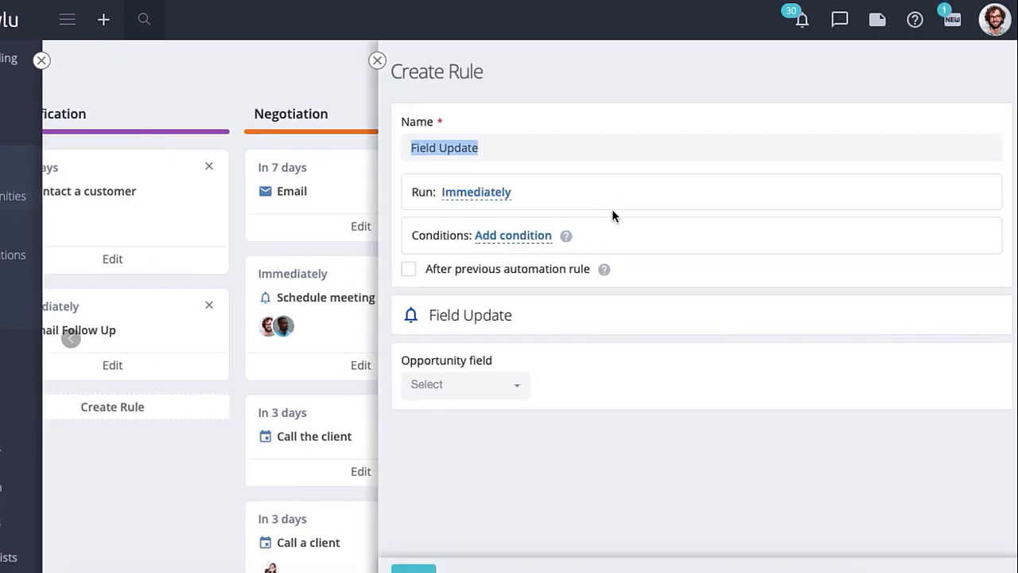
pyautogui.write('Repeat')
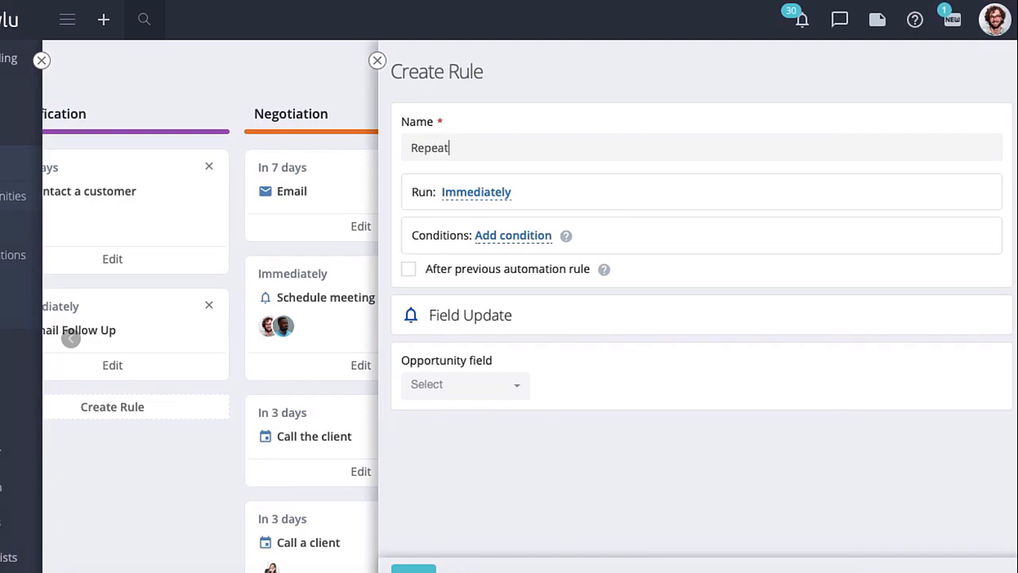
pyautogui.write('Customer')
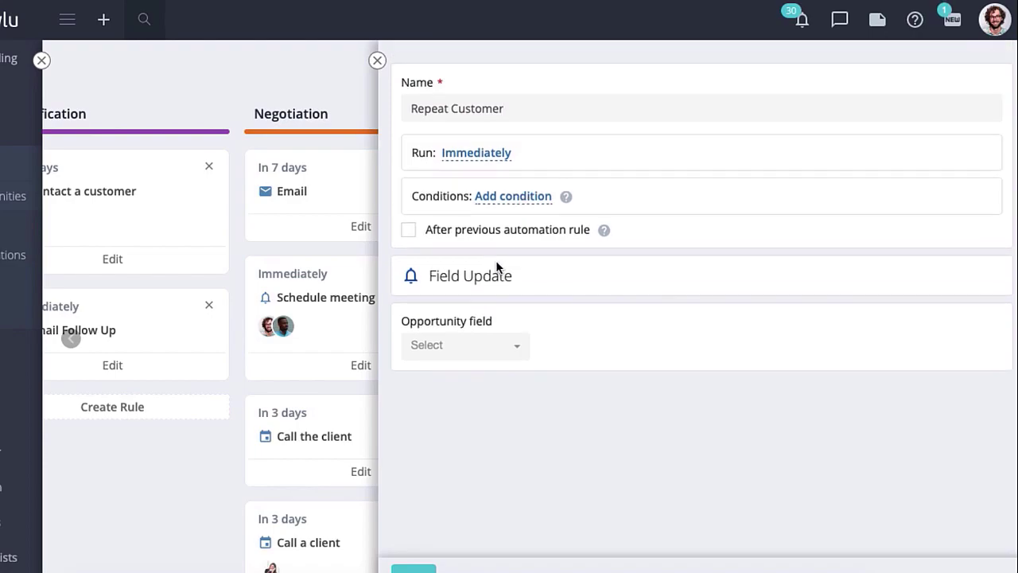
# Set Sales Funnel to Repeat Customer and save the rule.
pyautogui.click(464, 345)
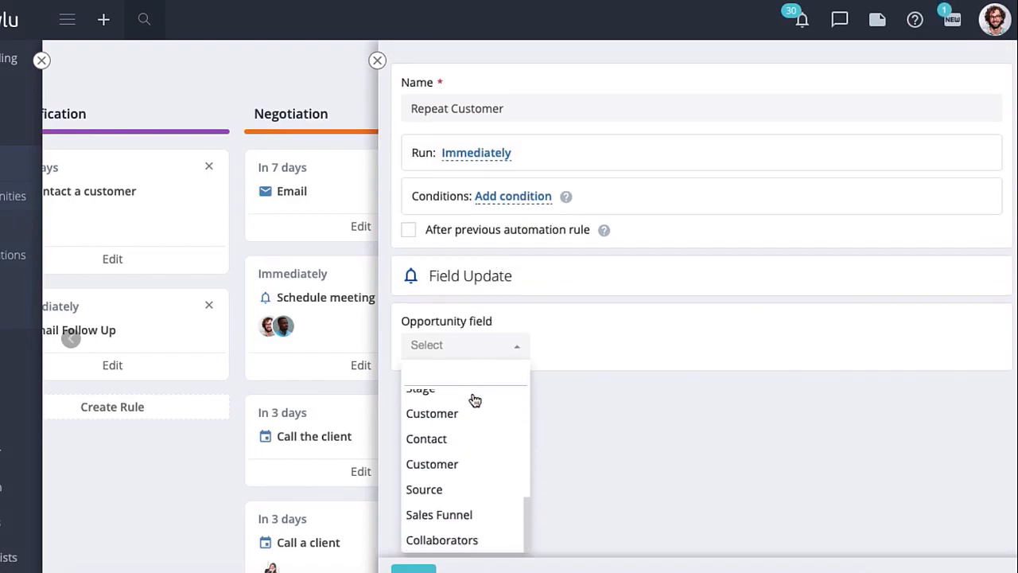
pyautogui.click(439, 515)
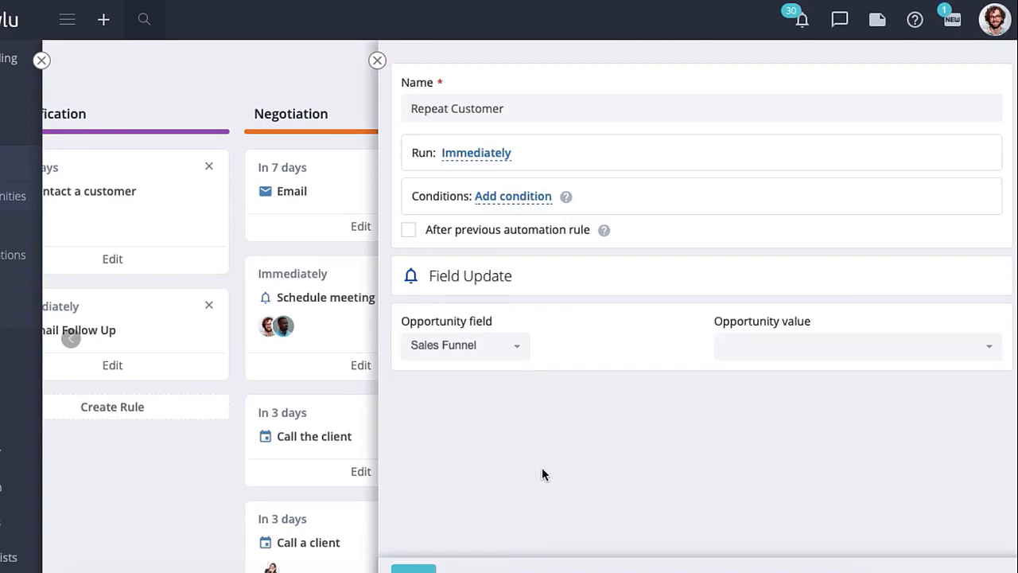
pyautogui.click(856, 347)
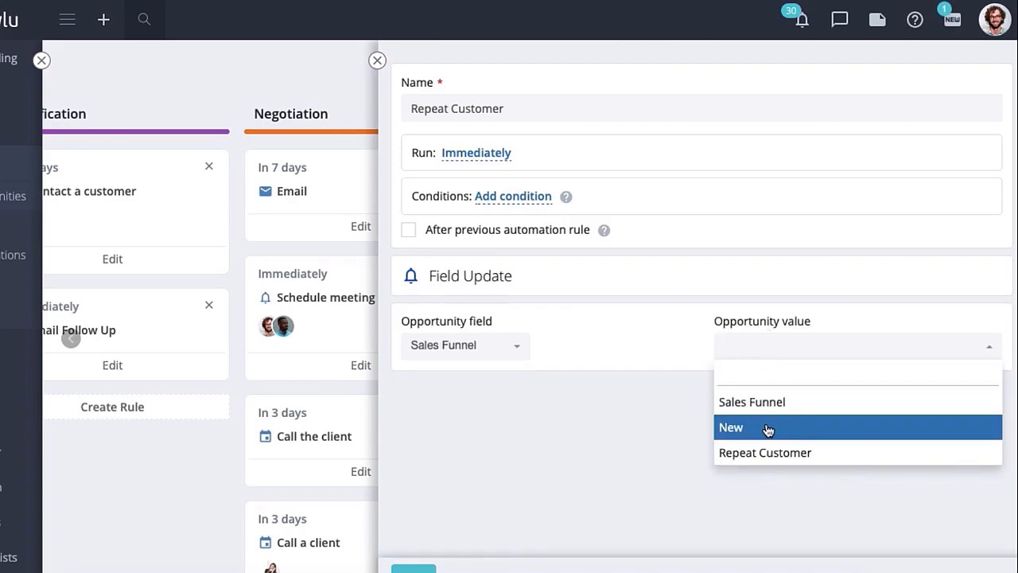
pyautogui.click(763, 451)
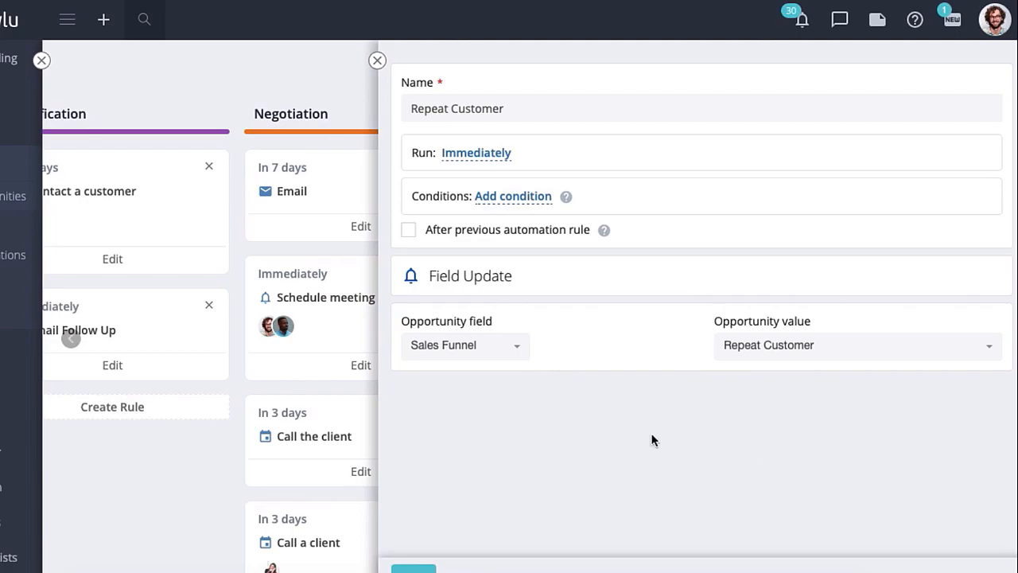
pyautogui.moveTo(418, 551)
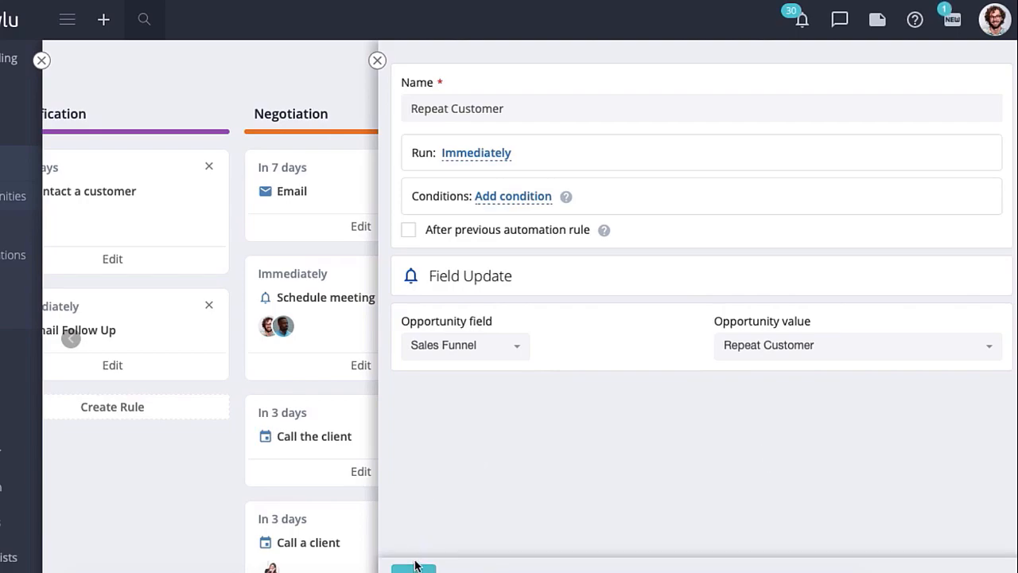
pyautogui.moveTo(426, 542)
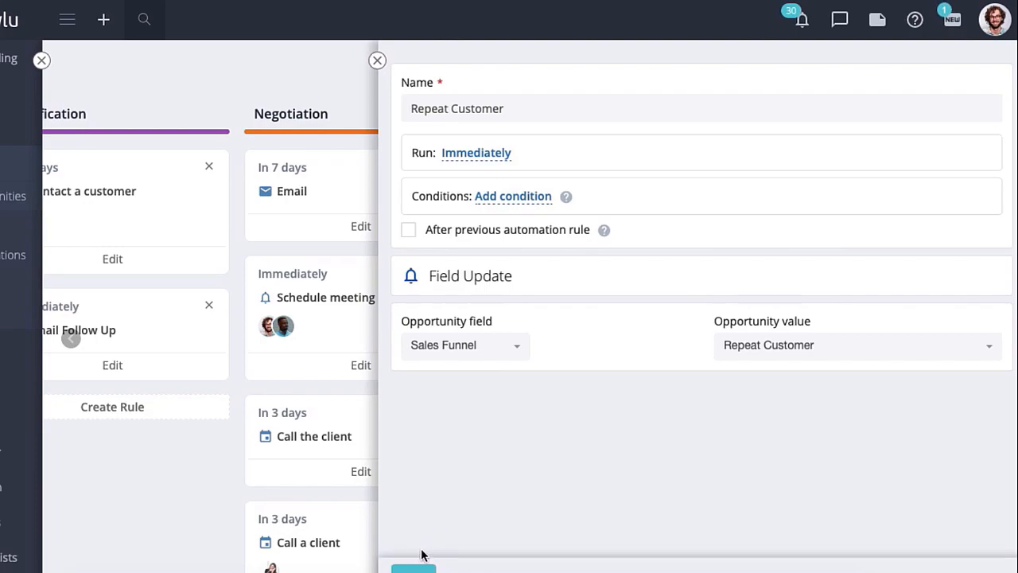
pyautogui.click(375, 60)
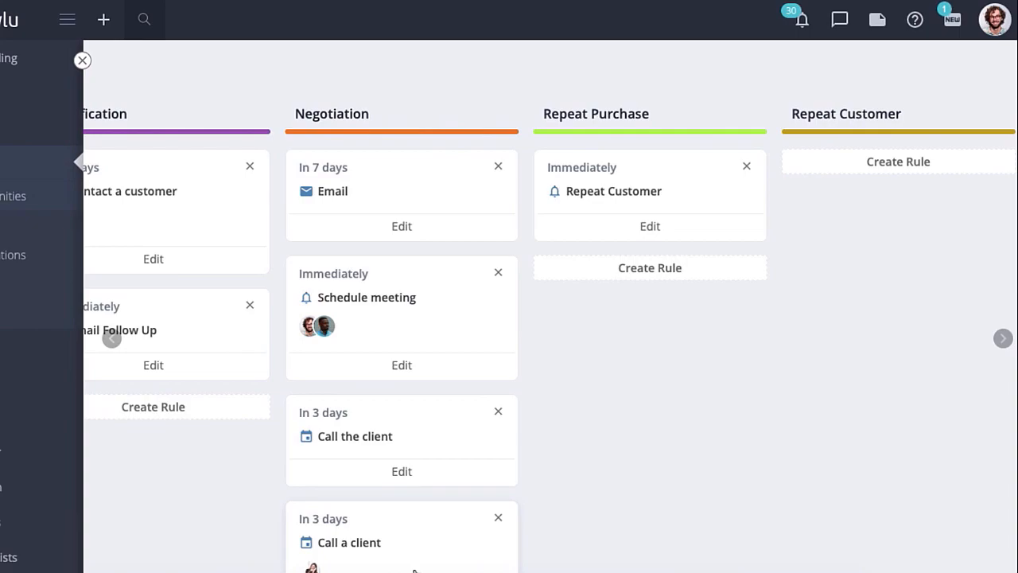
pyautogui.moveTo(671, 325)
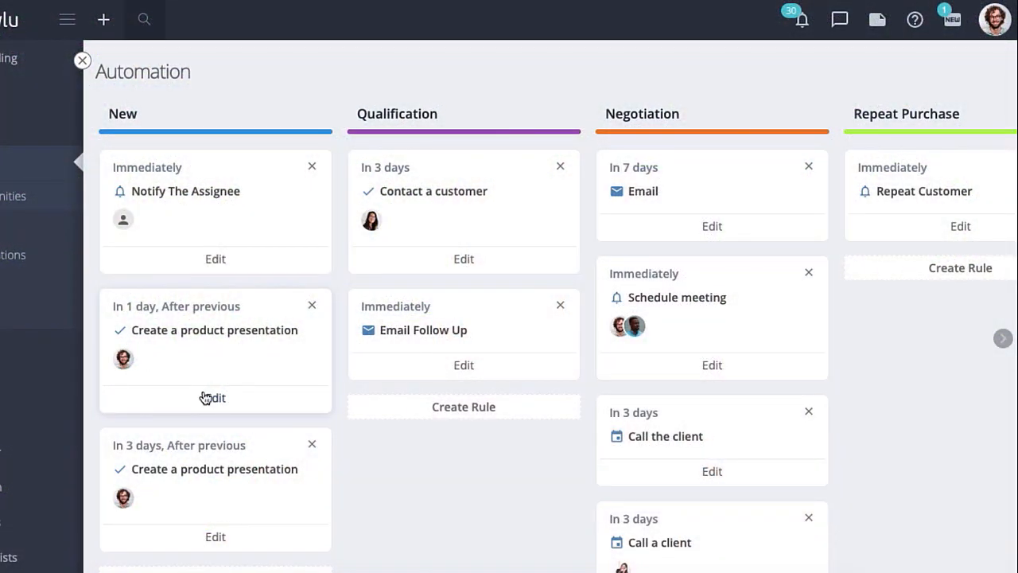
# Start a New-stage field-update rule named 'Bankruptcy'.
pyautogui.scroll(-3)
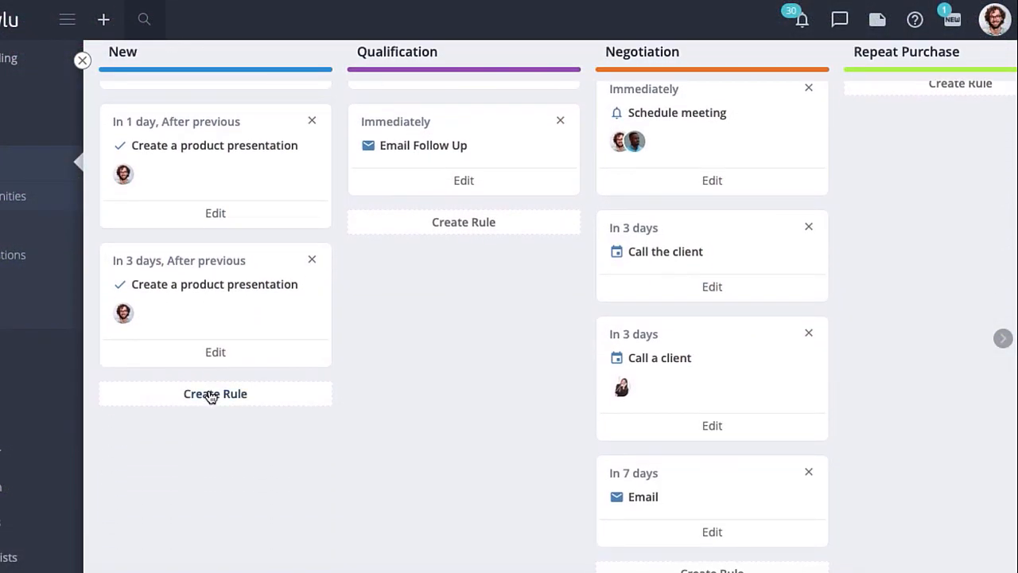
pyautogui.click(215, 394)
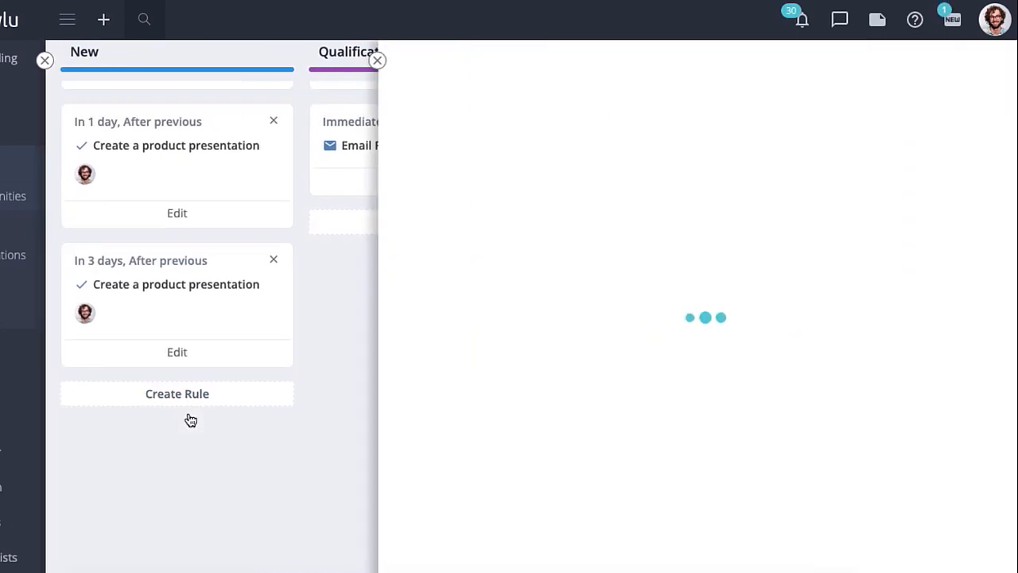
pyautogui.click(176, 394)
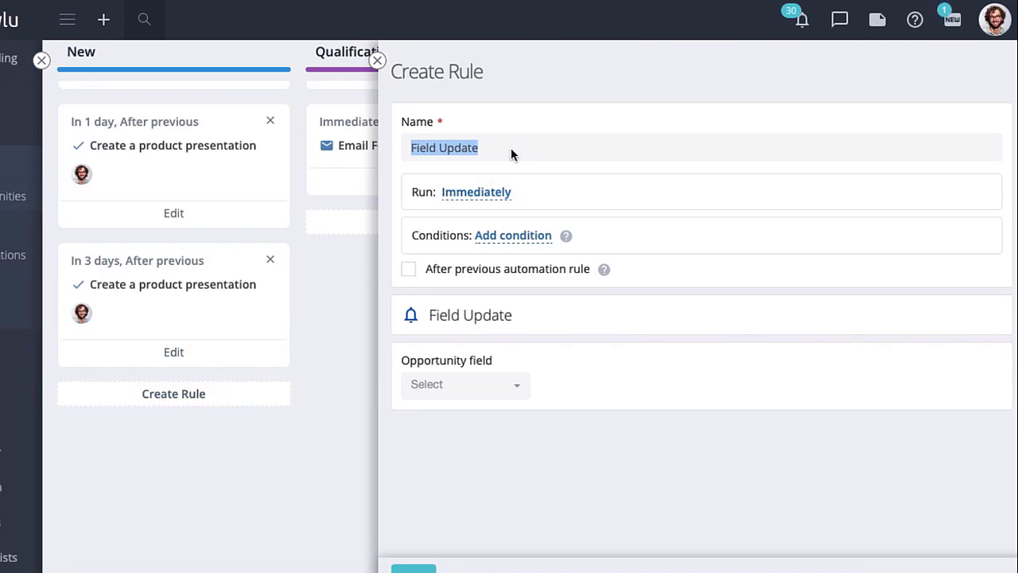
pyautogui.write('Bankrup')
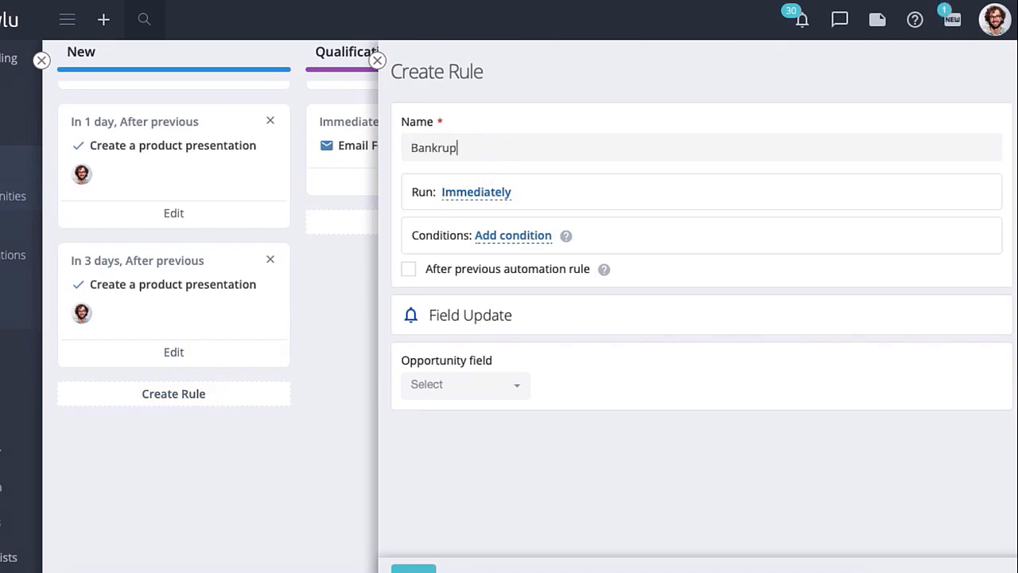
pyautogui.write('tcy')
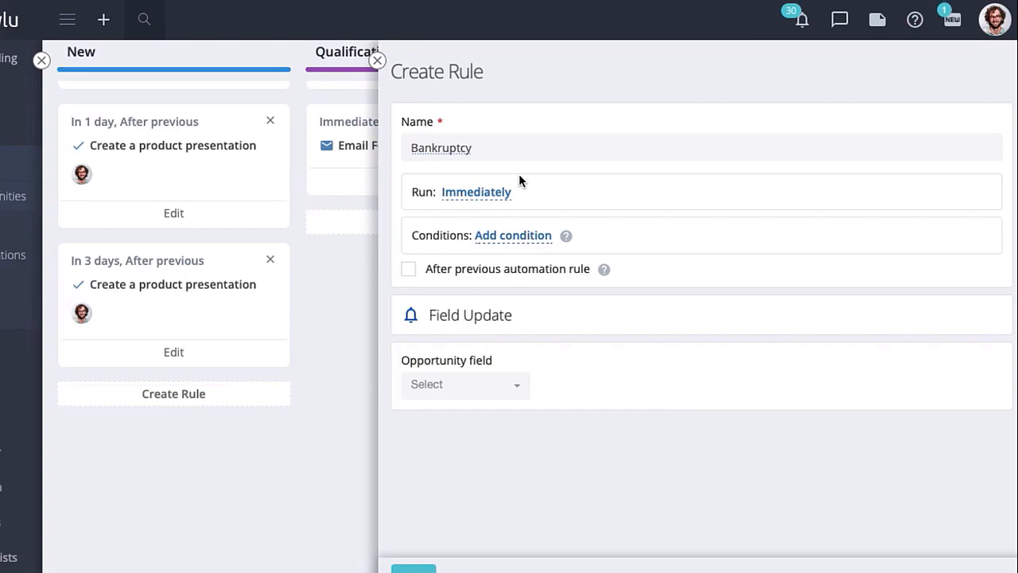
# Add the condition Name contains 'bankruptcy'.
pyautogui.click(512, 236)
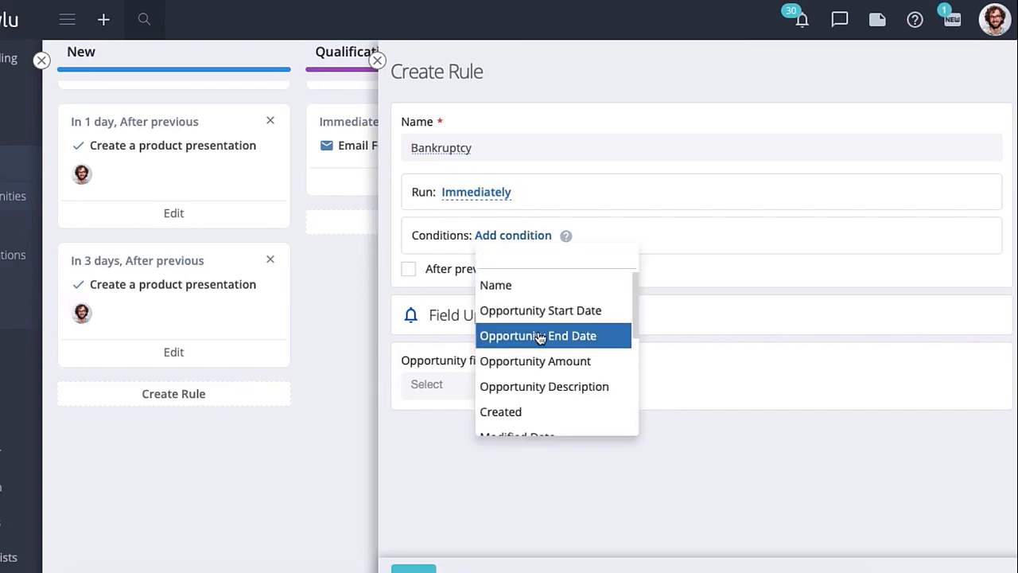
pyautogui.moveTo(544, 387)
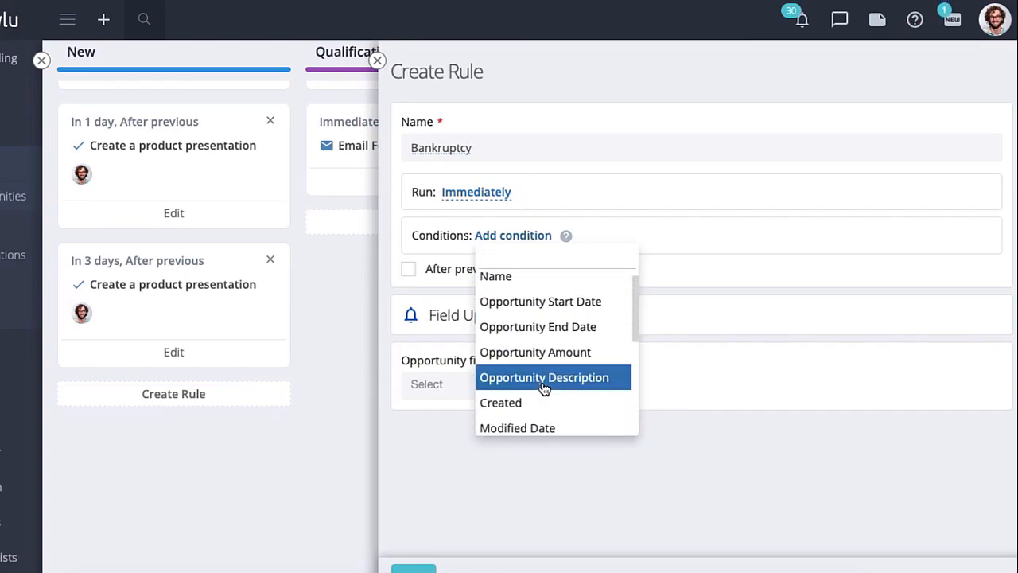
pyautogui.scroll(-3)
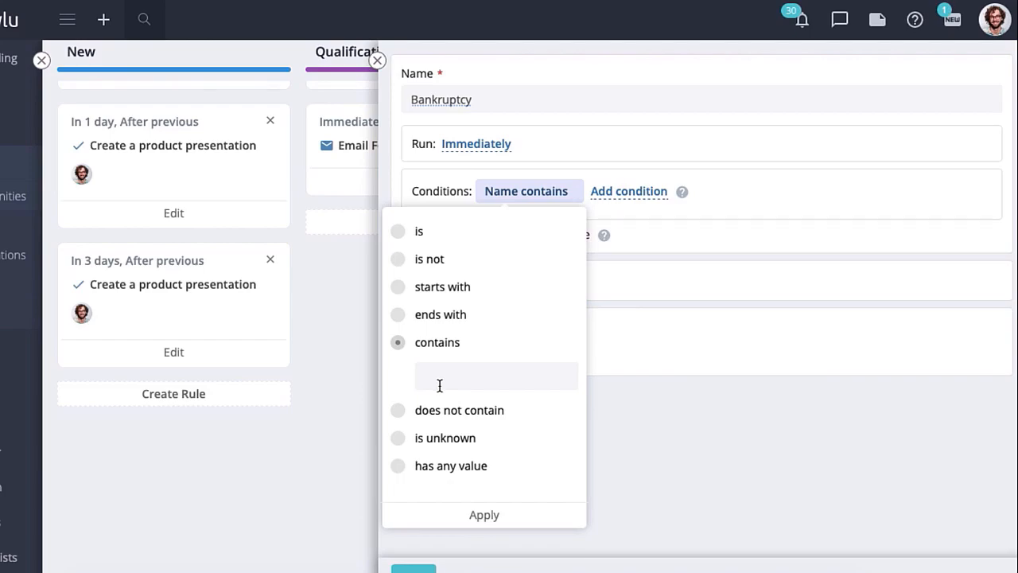
pyautogui.write('bankruptcy')
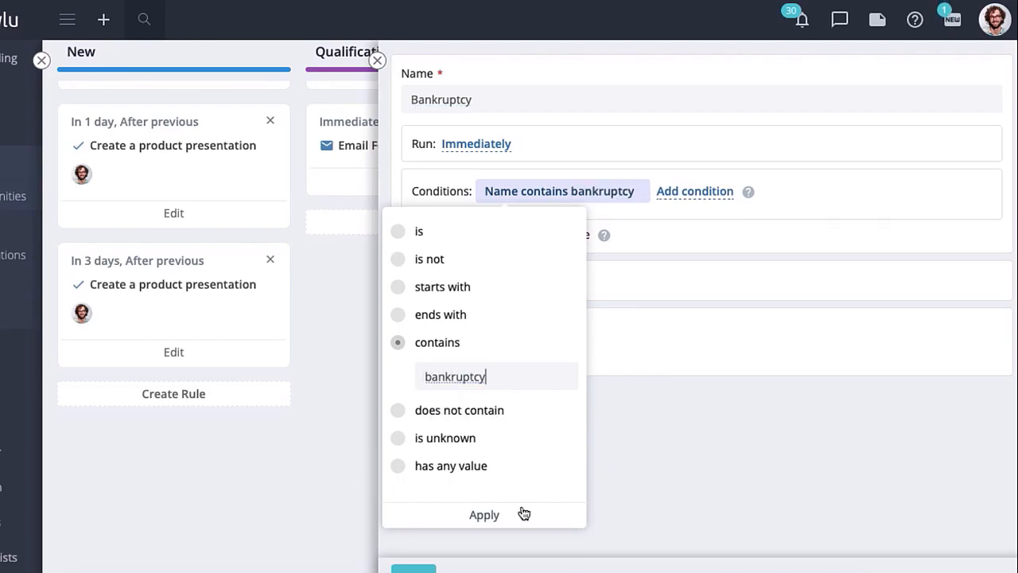
pyautogui.click(484, 515)
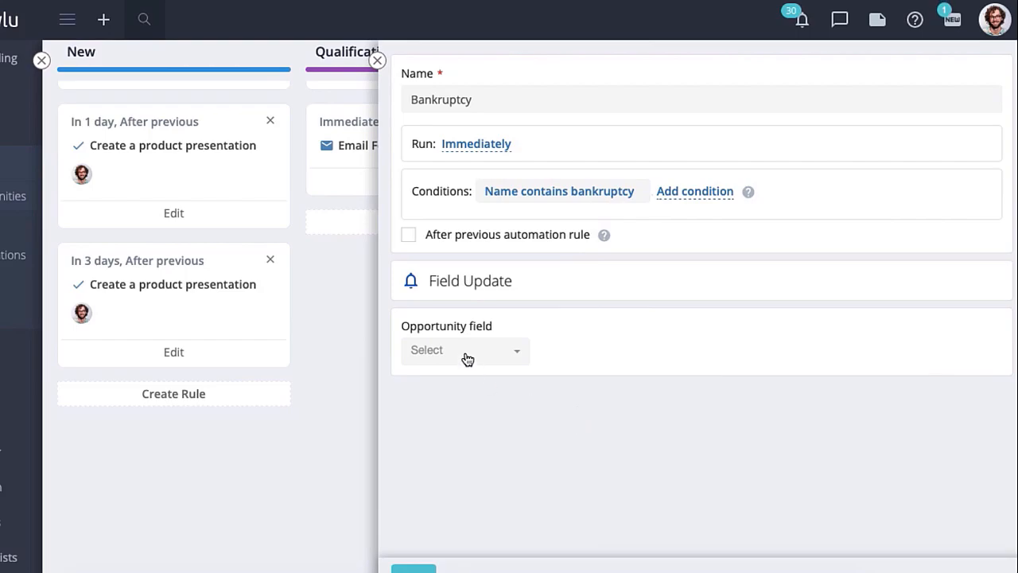
# Set the Assignee field to a chosen user for matching opportunities.
pyautogui.click(465, 350)
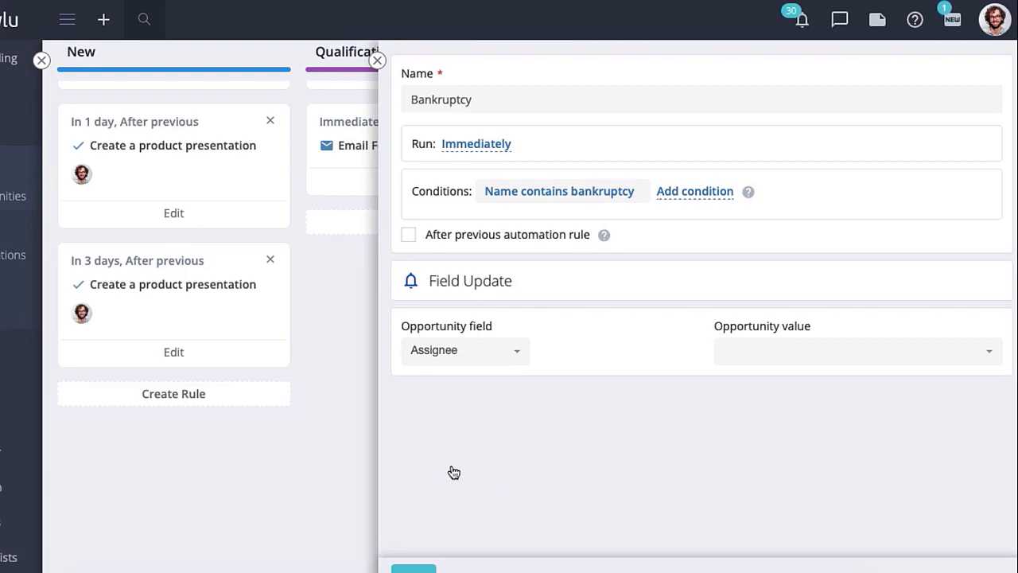
pyautogui.click(856, 351)
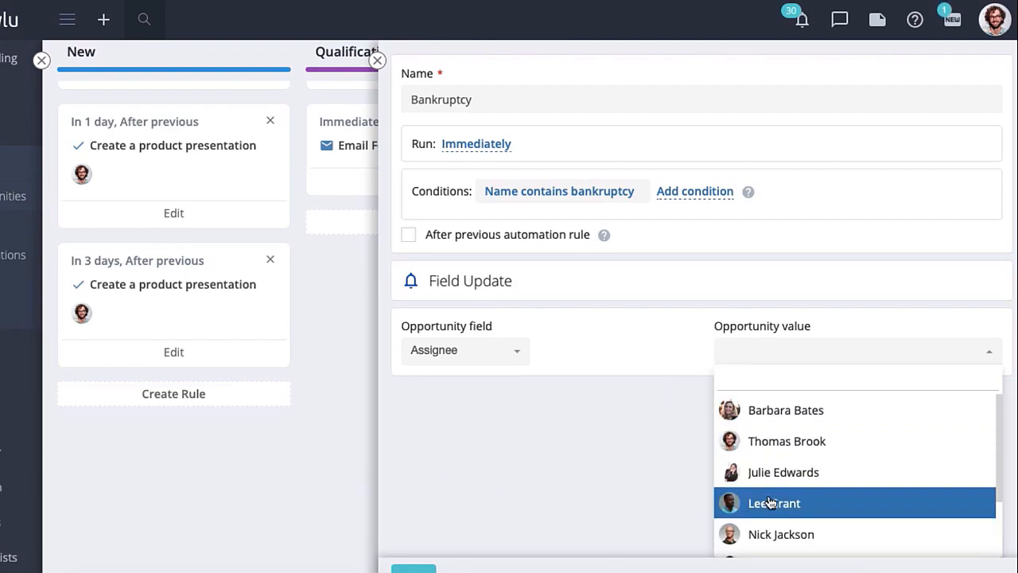
pyautogui.click(770, 503)
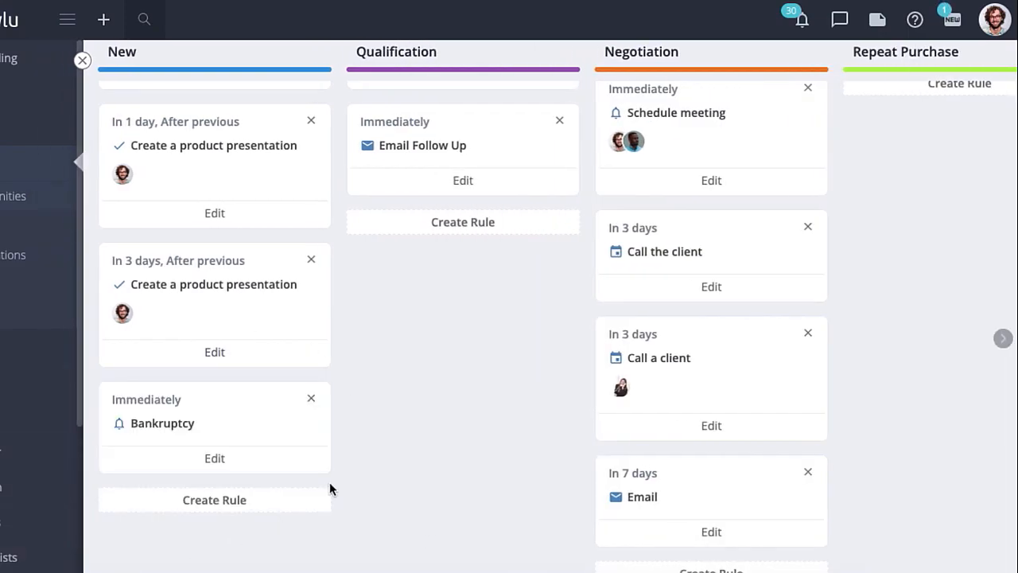
# Add a Project-type rule to the Closed Won stage of the automation board.
pyautogui.hscroll(3)
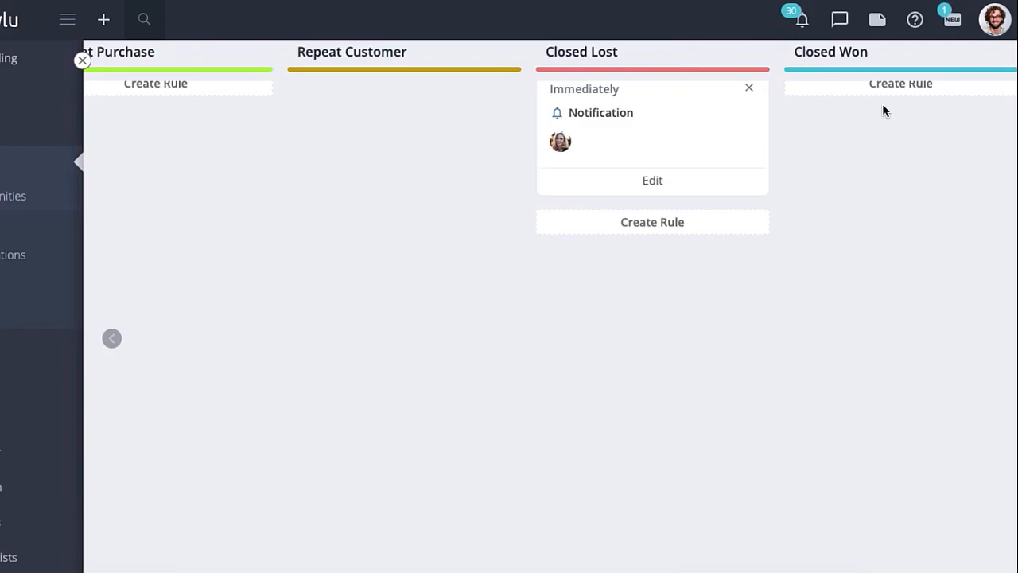
pyautogui.moveTo(884, 89)
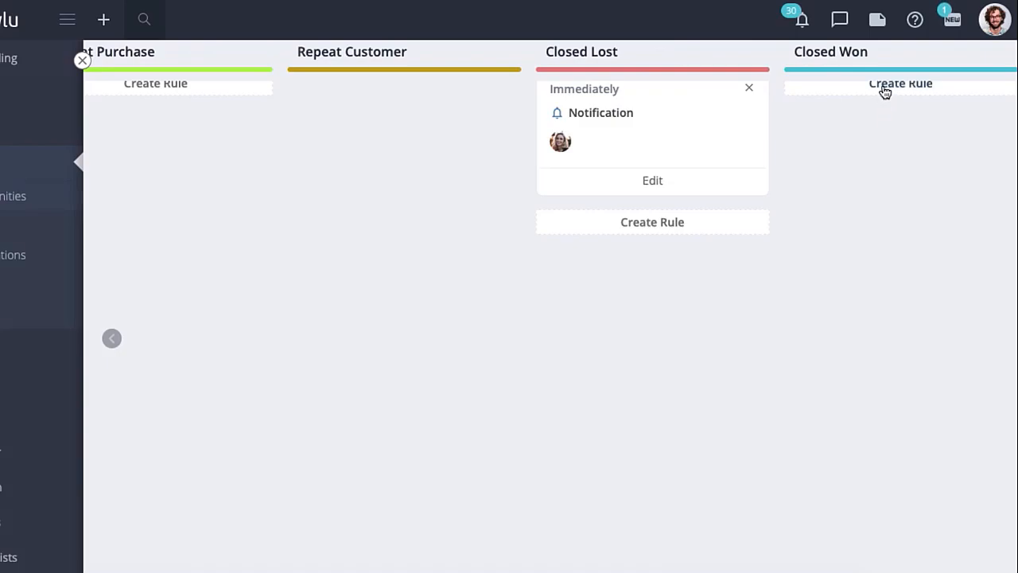
pyautogui.click(900, 83)
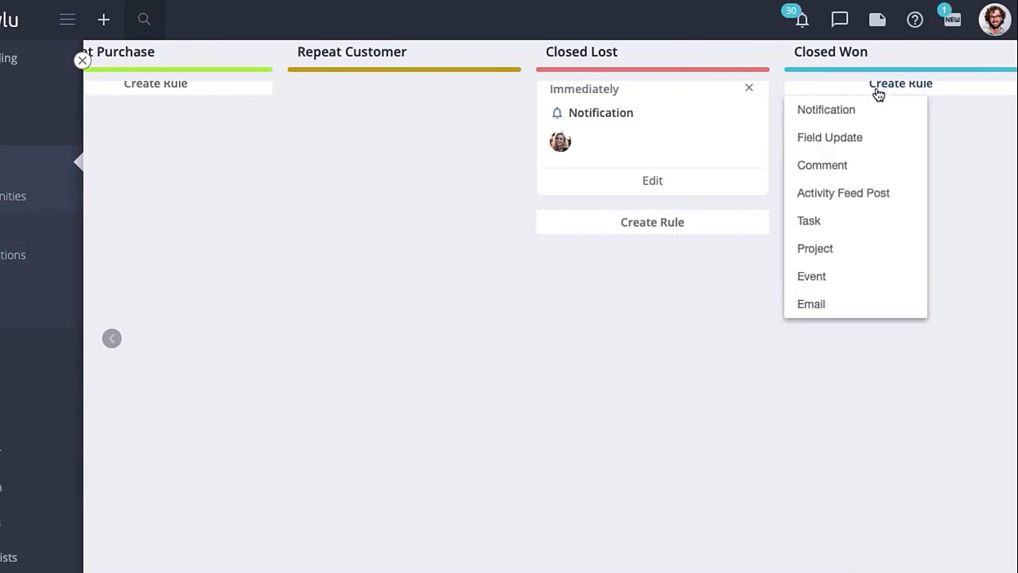
pyautogui.moveTo(849, 169)
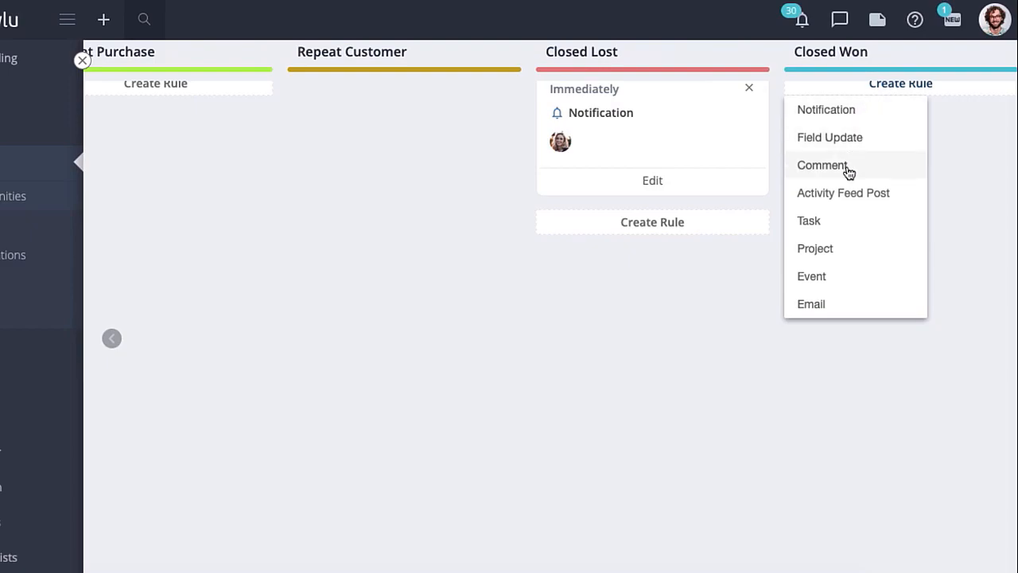
pyautogui.moveTo(830, 261)
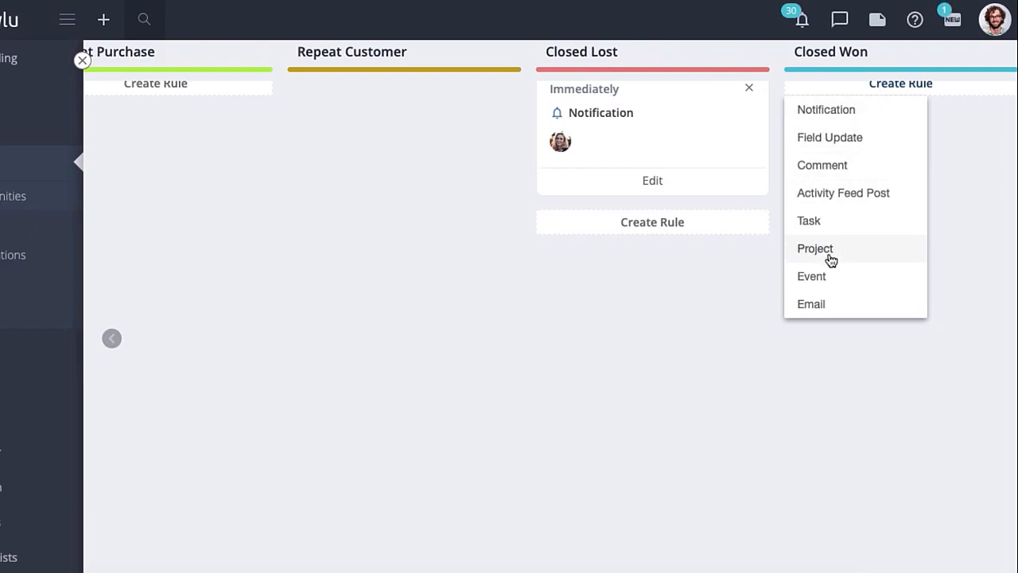
pyautogui.click(814, 248)
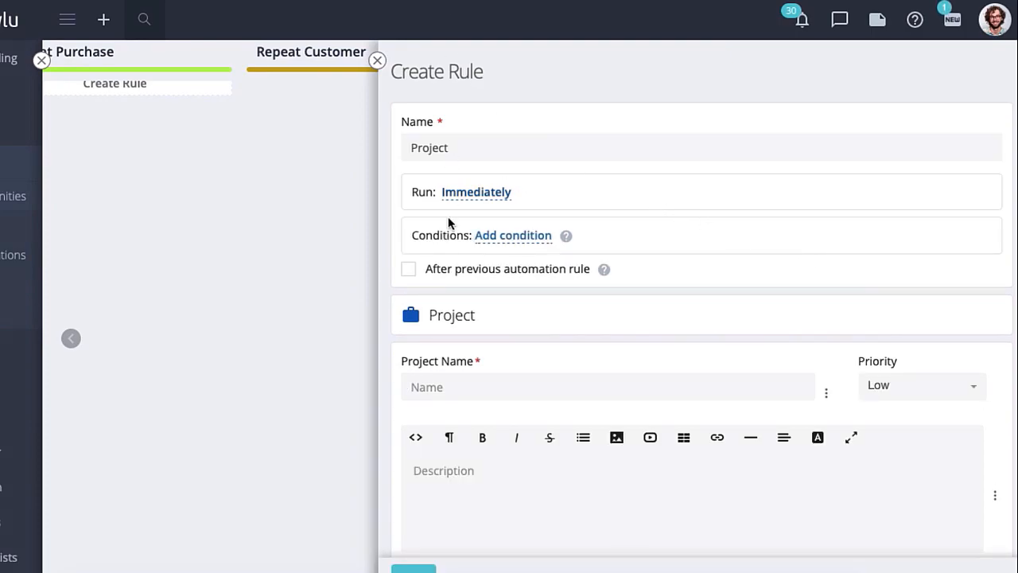
# Fill the project name from an Opportunity variable and choose the Website Development workflow.
pyautogui.scroll(-3)
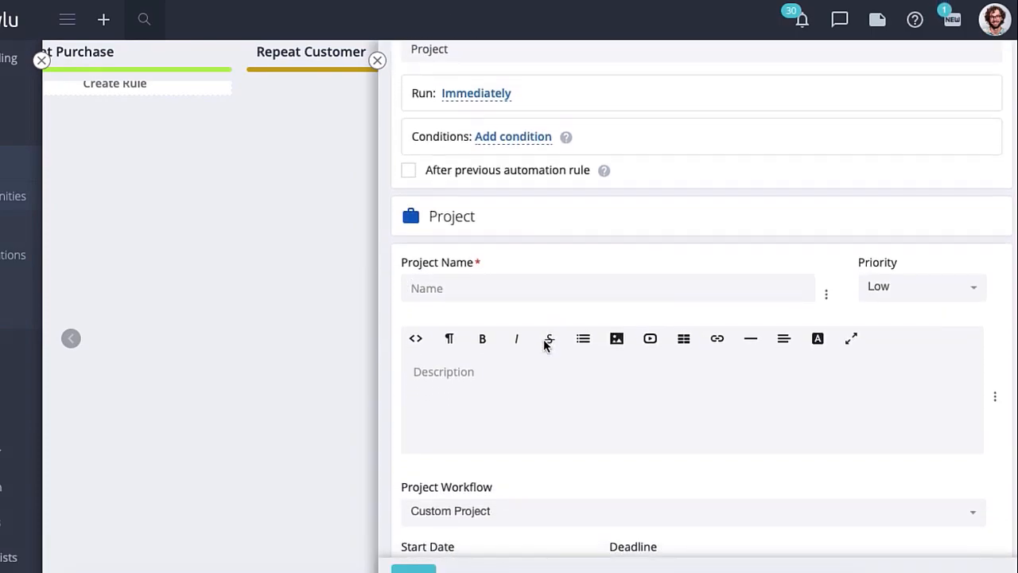
pyautogui.click(827, 294)
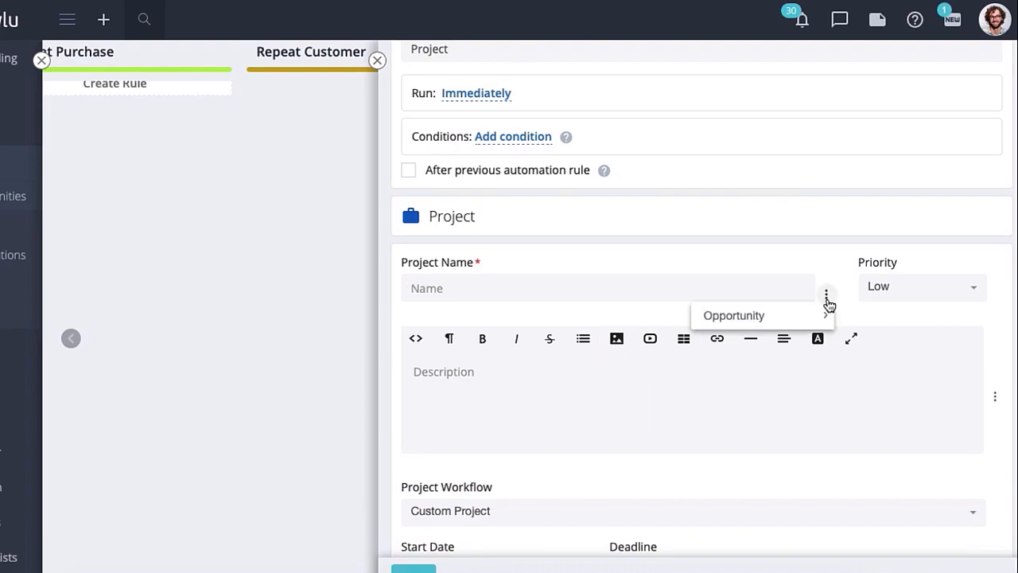
pyautogui.click(732, 314)
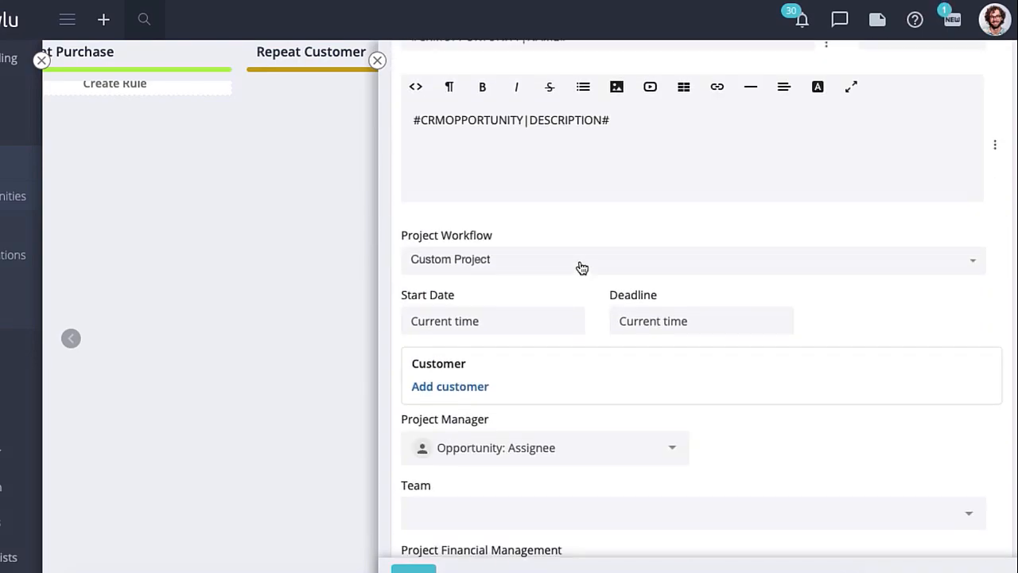
pyautogui.click(582, 259)
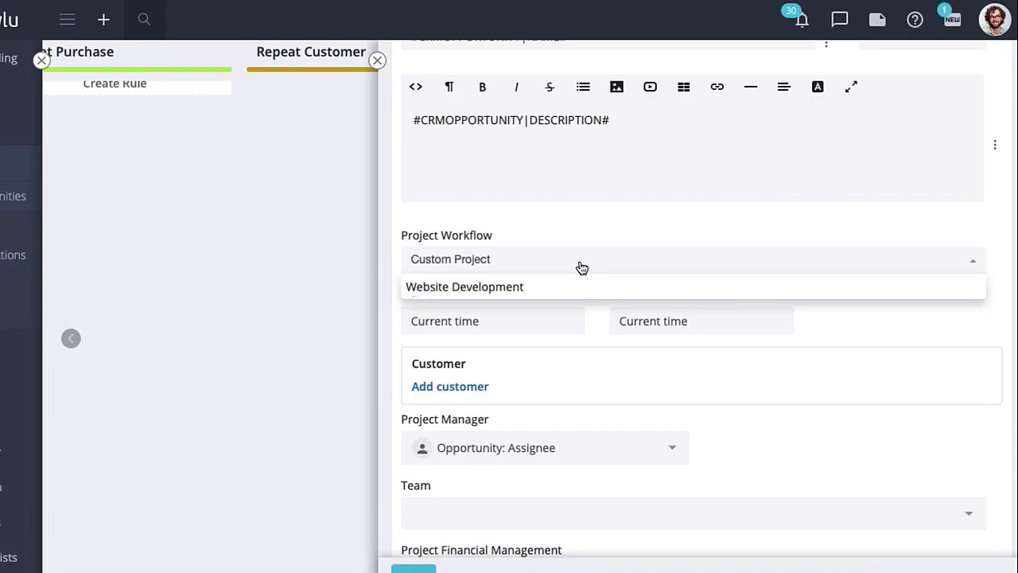
pyautogui.click(464, 286)
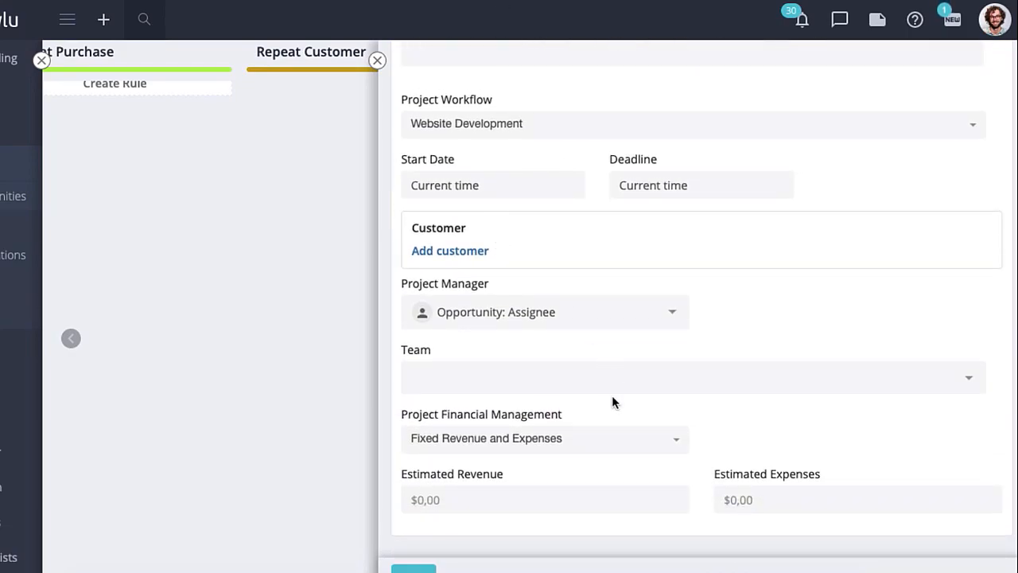
pyautogui.scroll(-3)
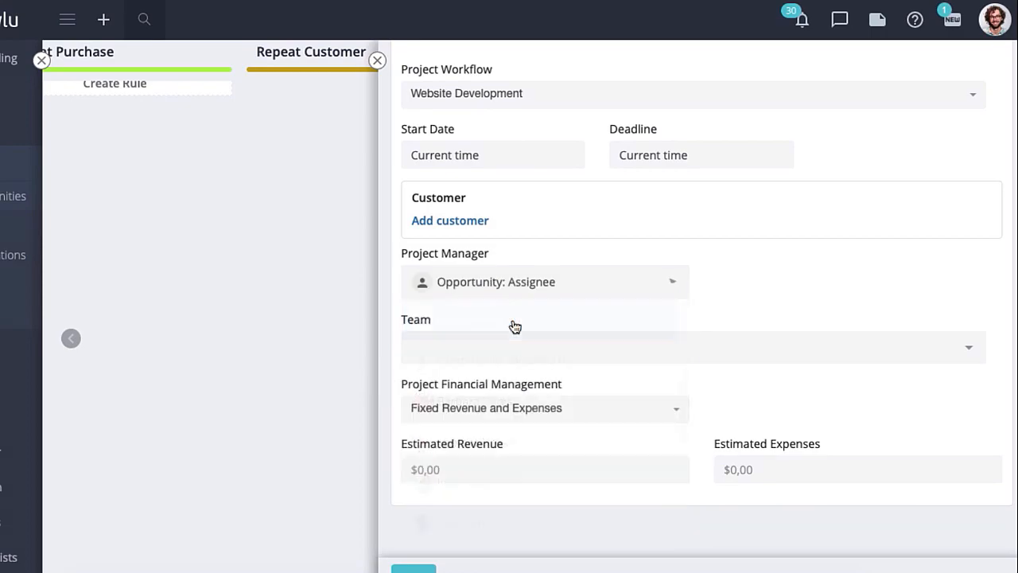
pyautogui.moveTo(515, 324)
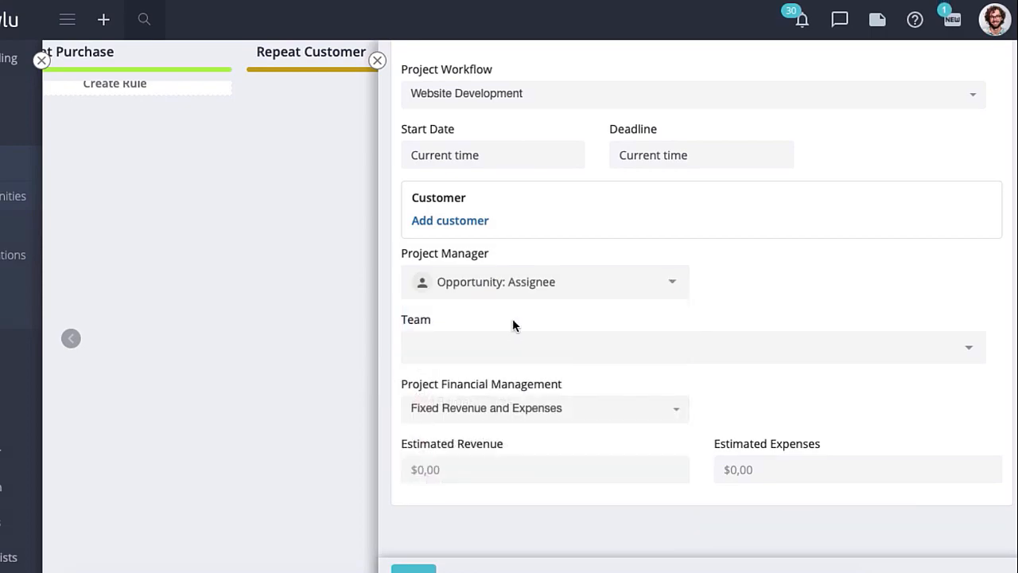